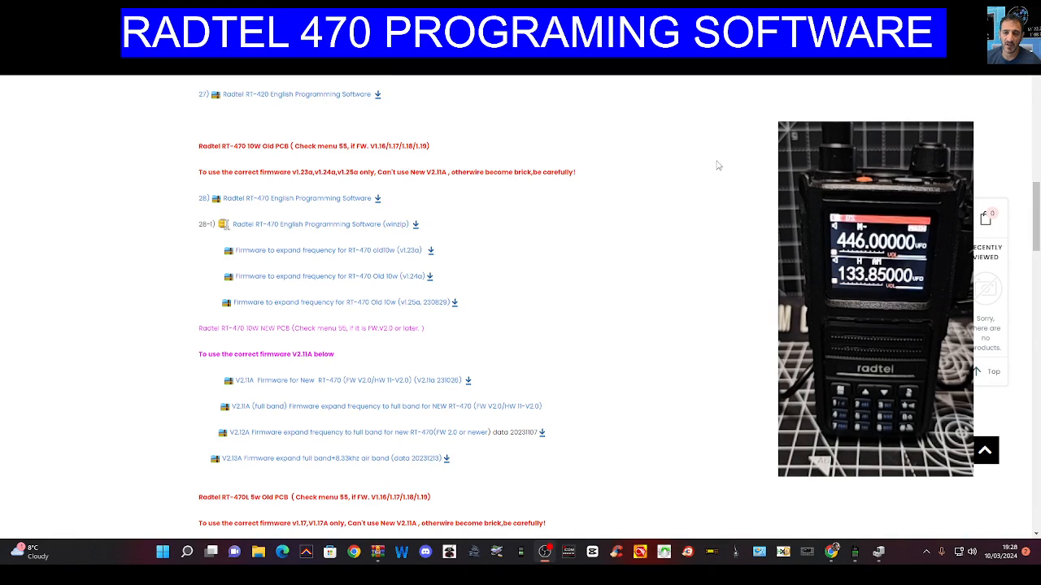
mouse_move(775, 140)
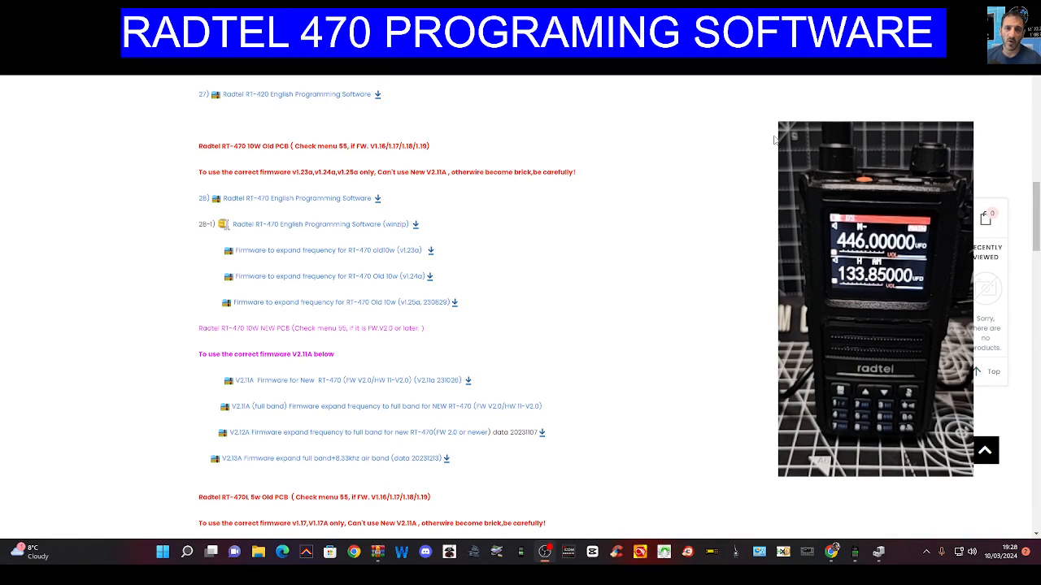
mouse_move(765, 143)
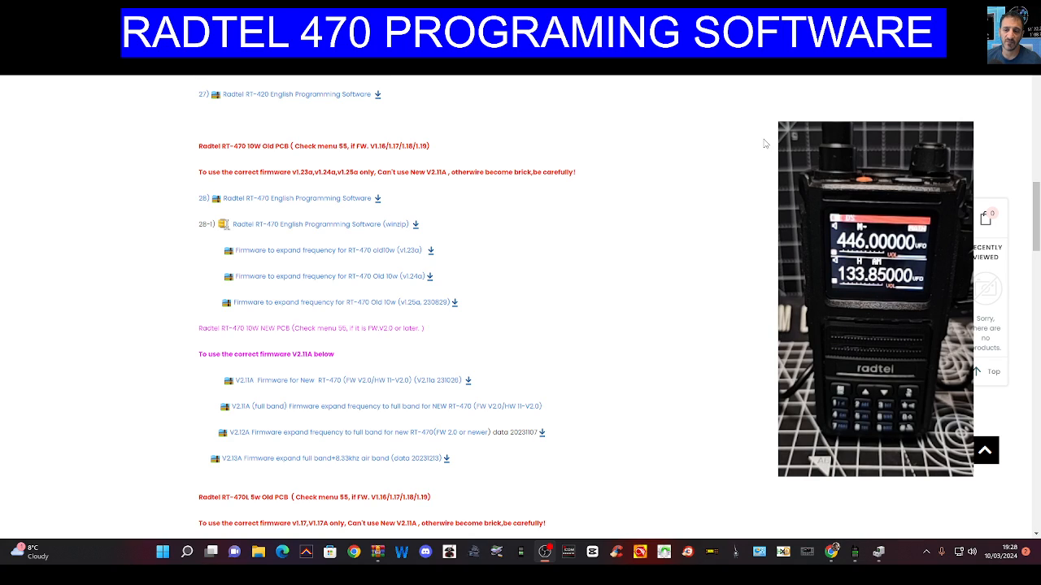
mouse_move(702, 183)
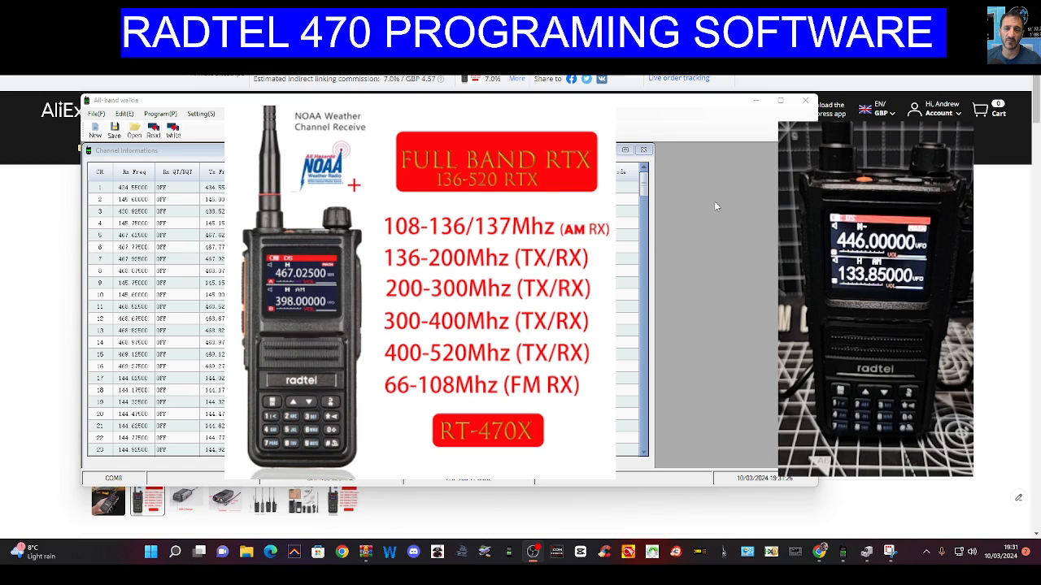
mouse_move(695, 247)
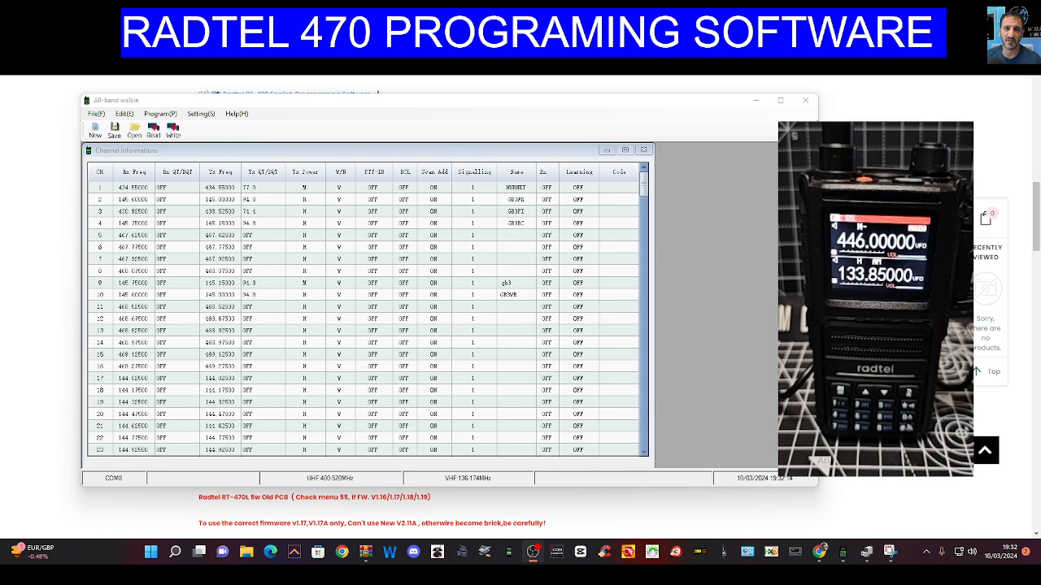
mouse_move(732, 181)
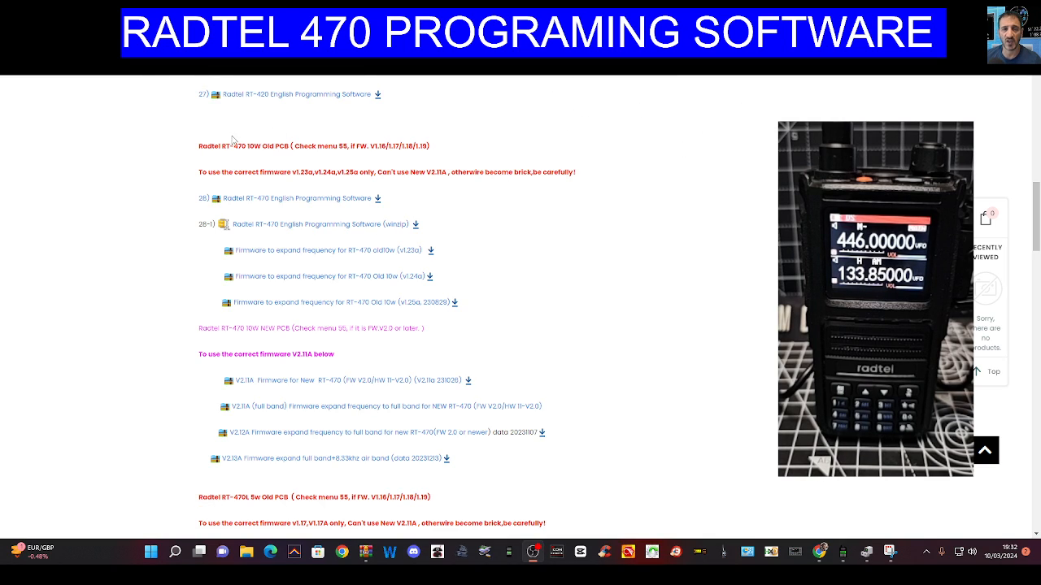
mouse_move(243, 212)
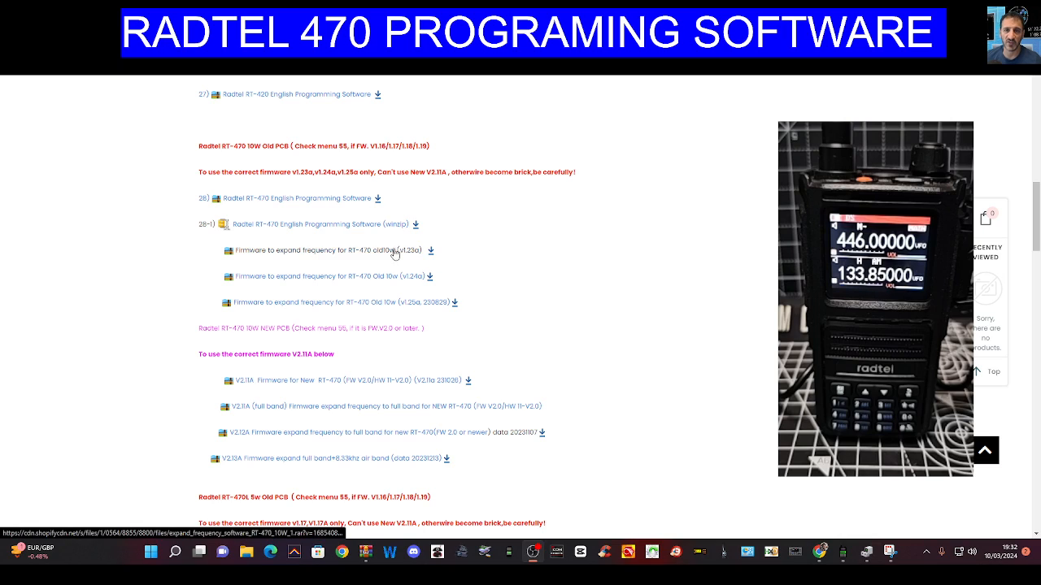
mouse_move(358, 211)
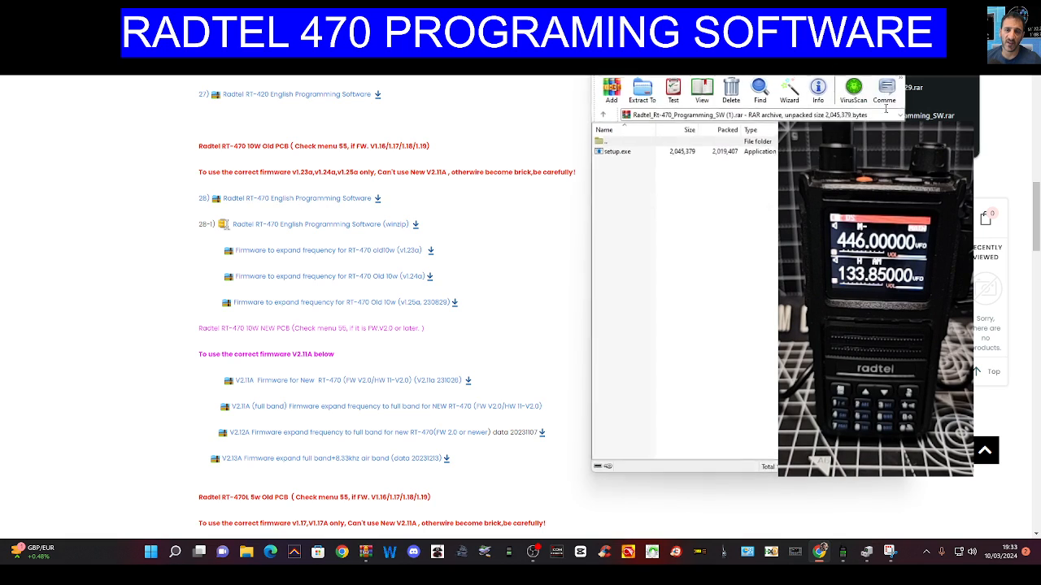
Run setup.exe from the RT-470 archive with the desktop shortcut option kept.
double_click(618, 151)
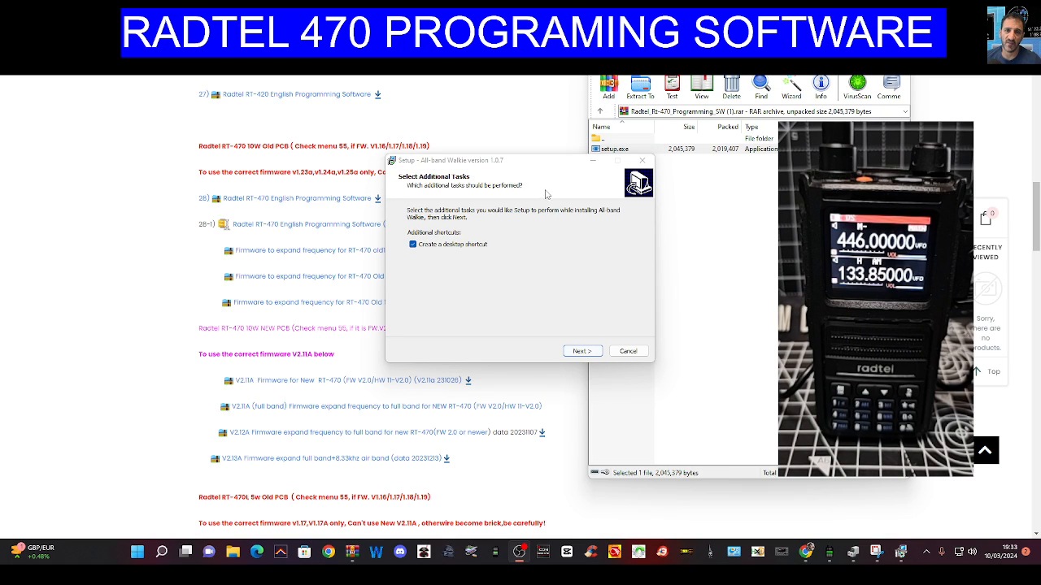
click(581, 351)
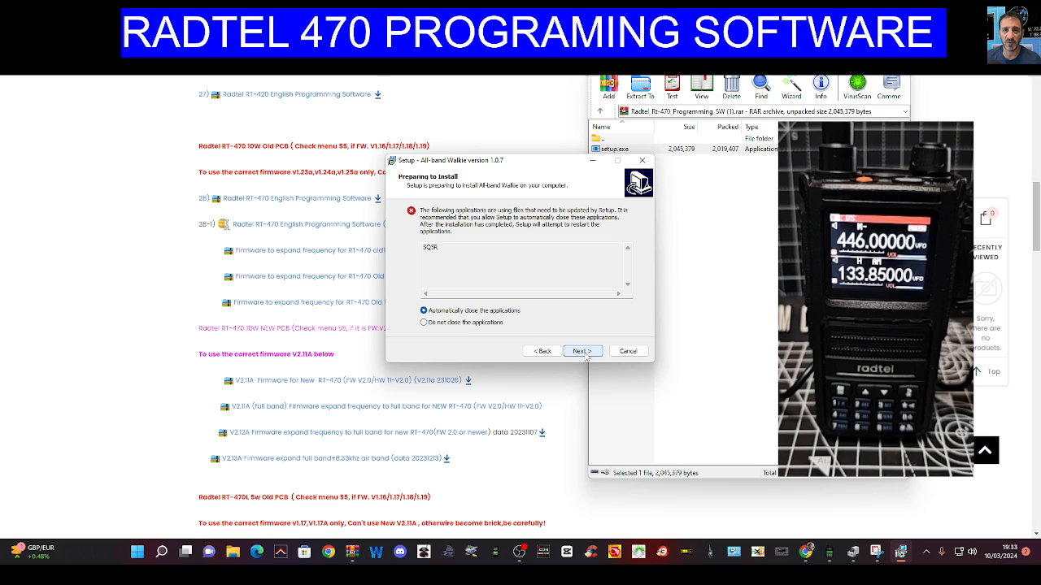
click(580, 350)
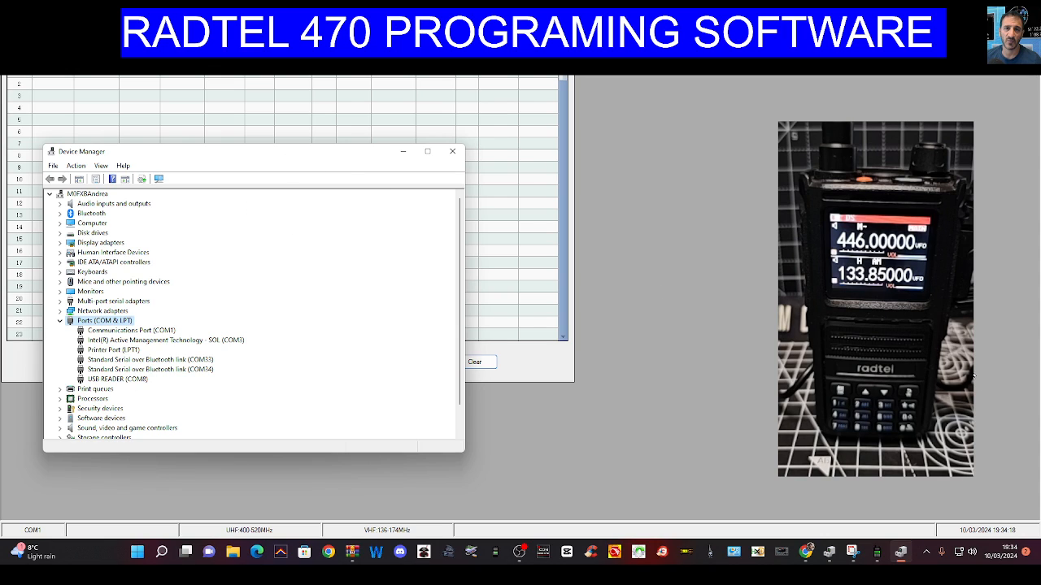
Choose COM8 (USB-READER) under Setting > Port as the programming port.
click(452, 151)
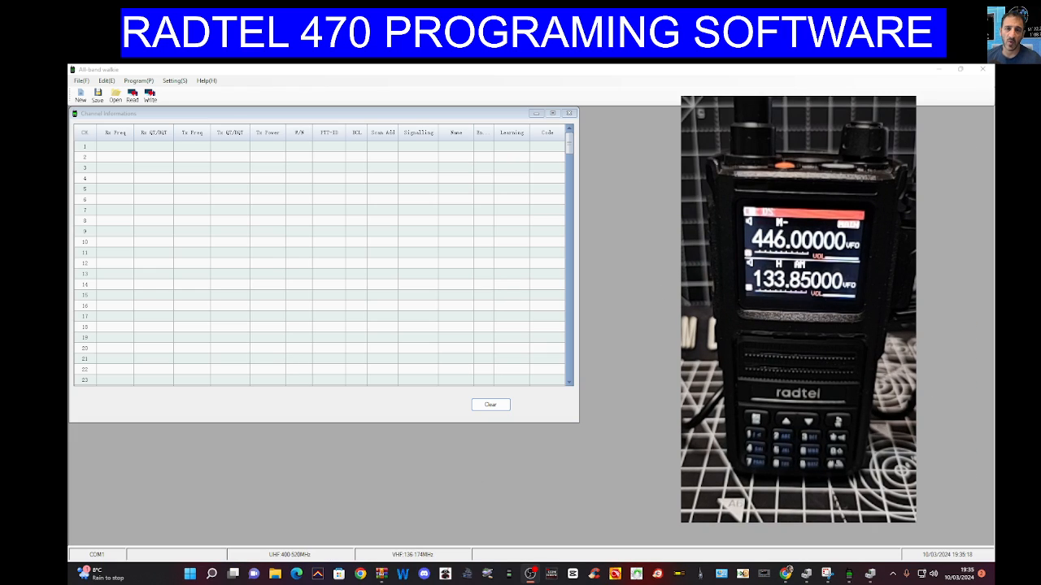
click(137, 81)
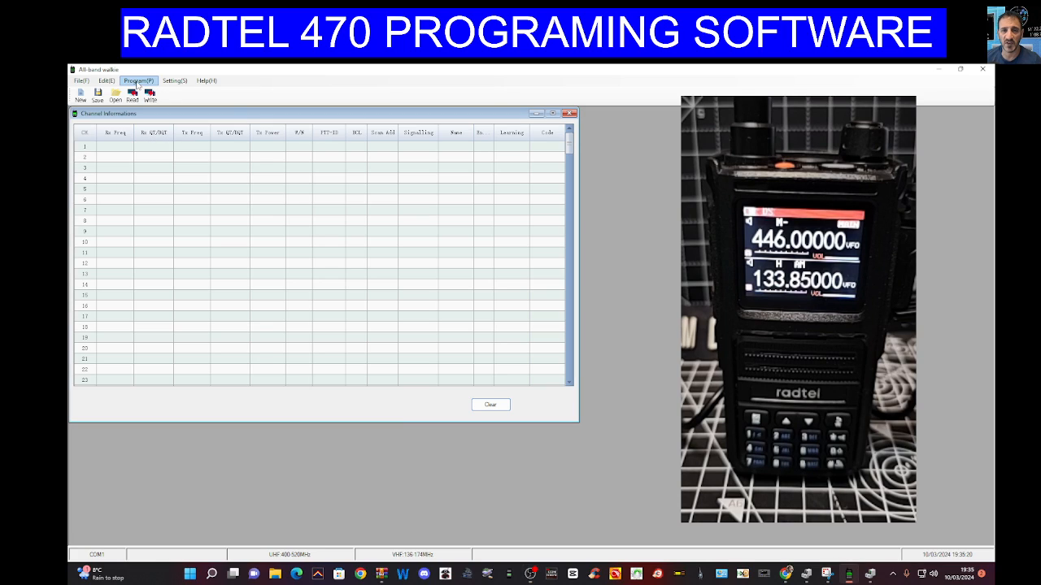
click(175, 81)
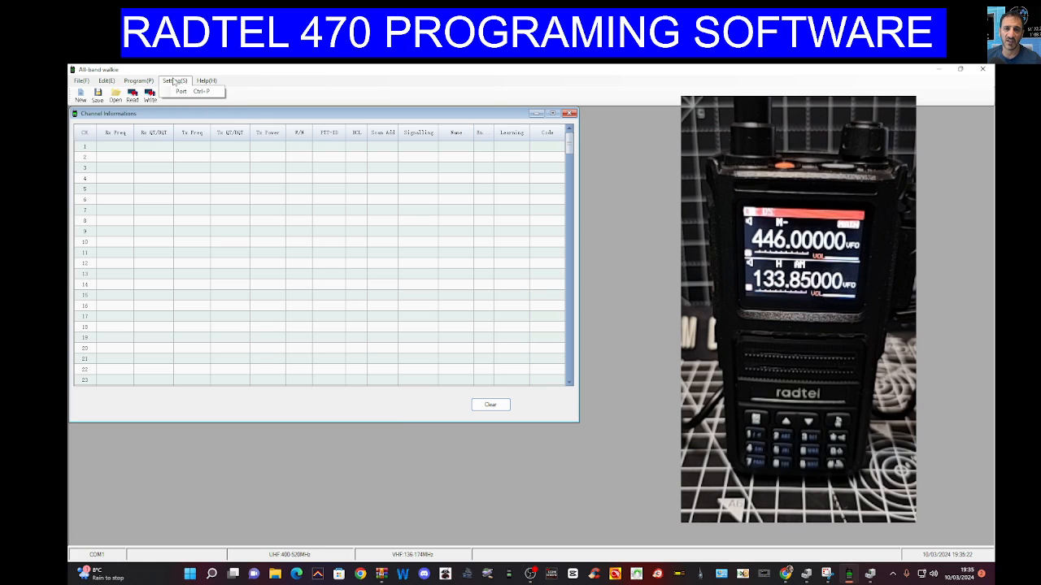
click(181, 91)
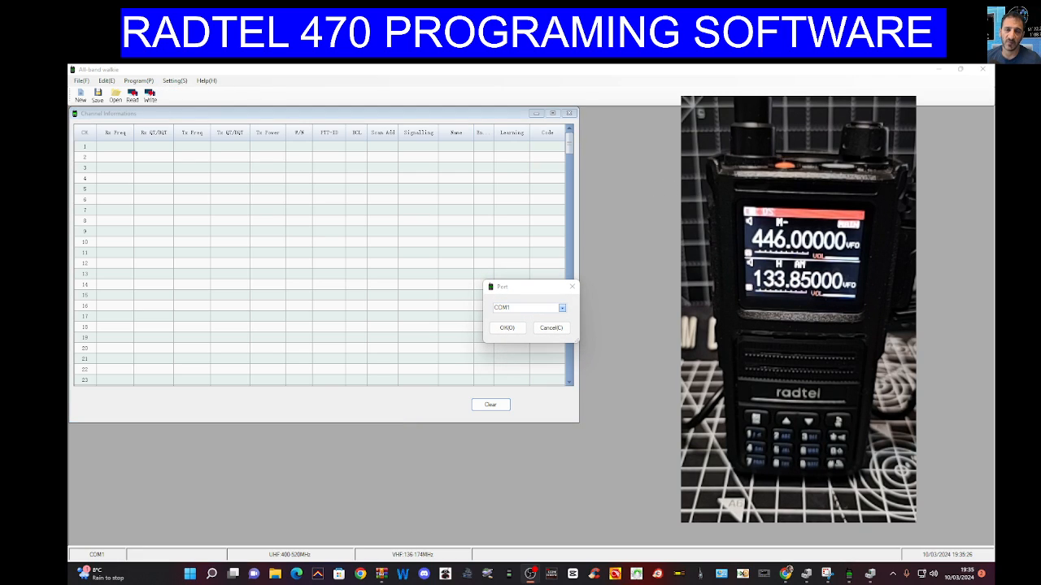
click(561, 307)
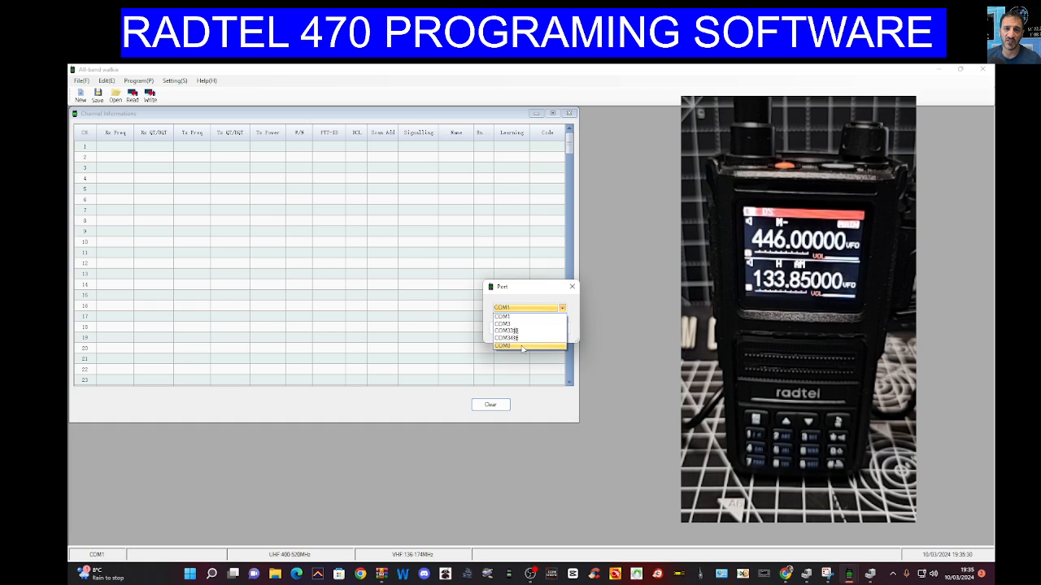
click(504, 346)
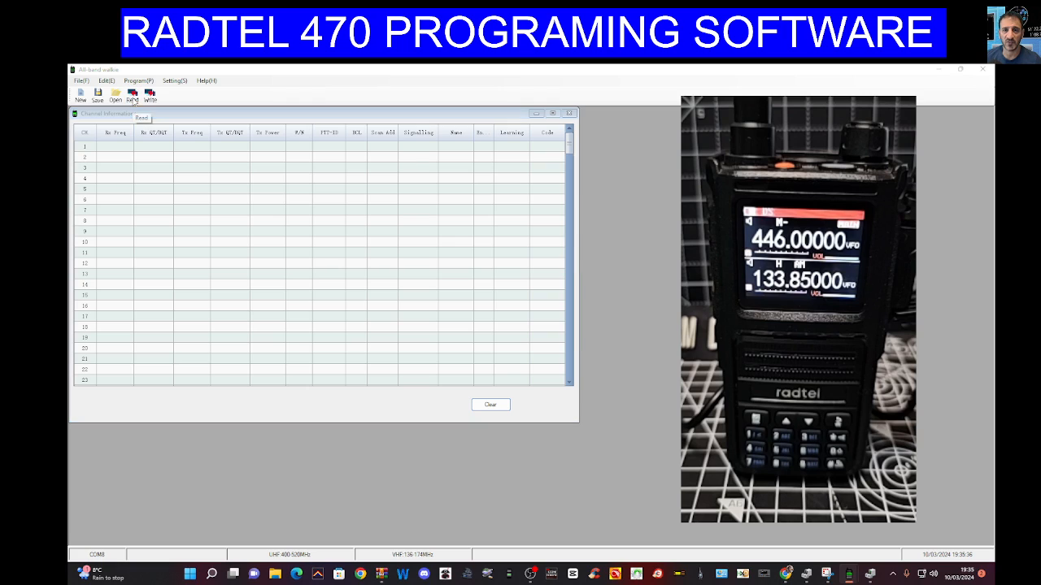
Read channel data from the radio and edit channel 5's receive and transmit frequencies.
click(132, 93)
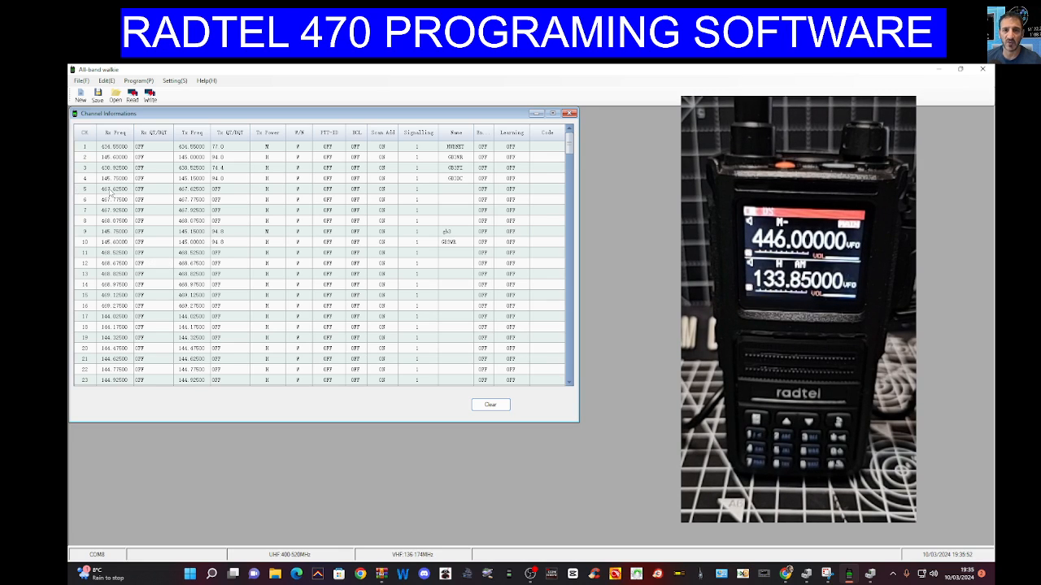
click(115, 188)
text(145.77)
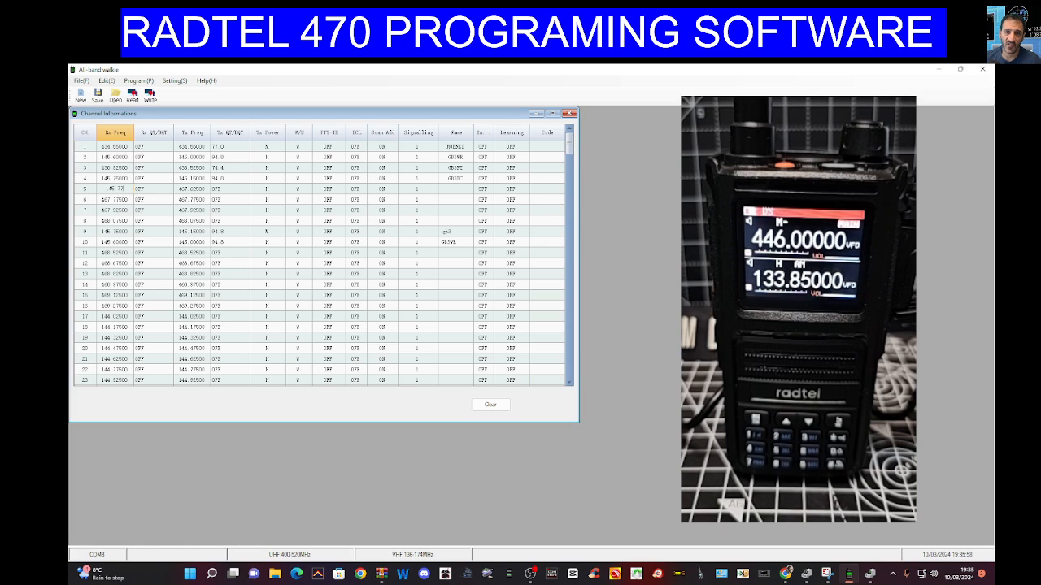
click(152, 188)
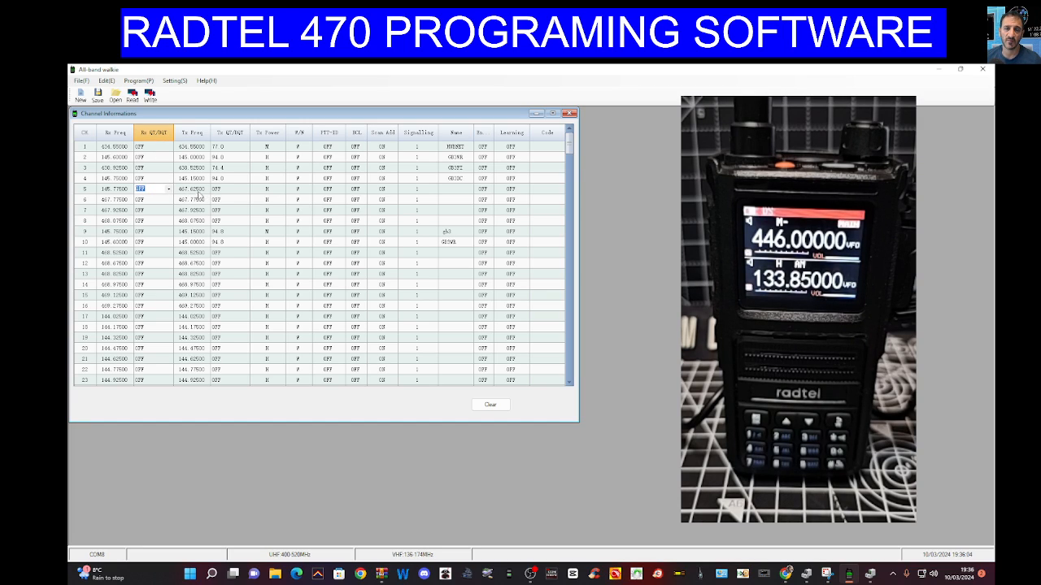
click(193, 189)
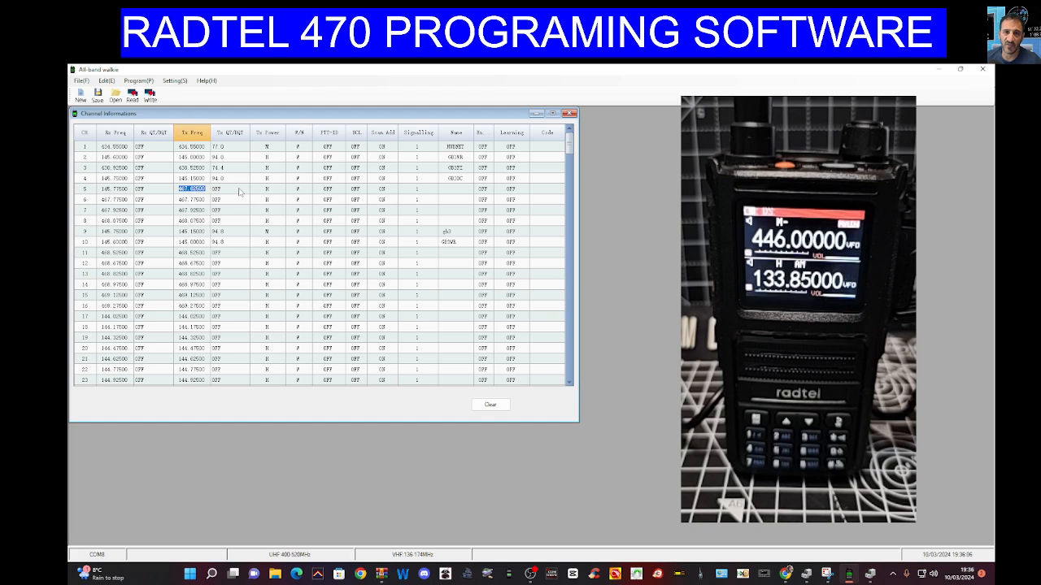
Set channel 5's transmit tone and transmit power.
click(243, 187)
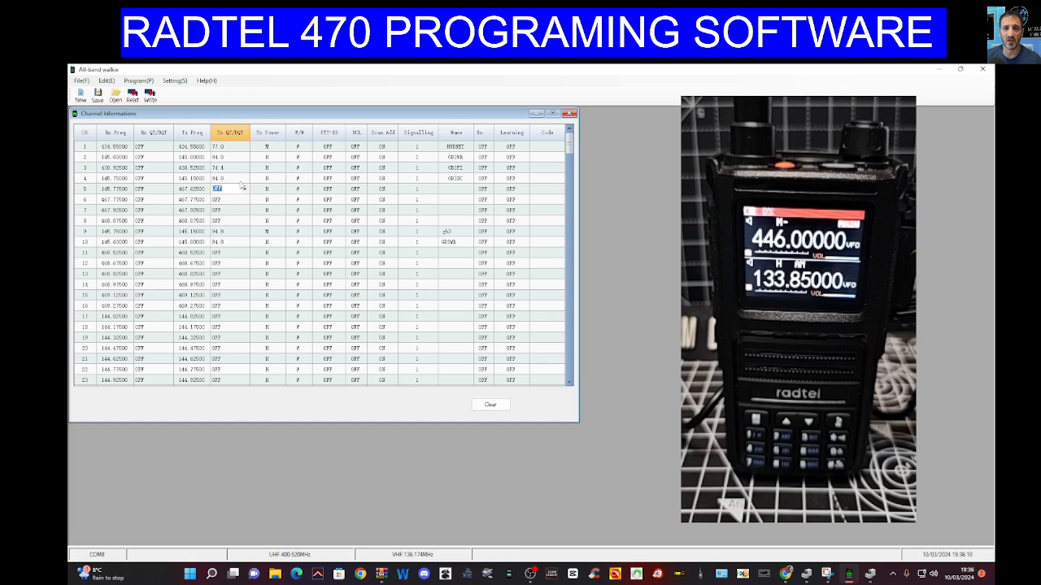
click(246, 189)
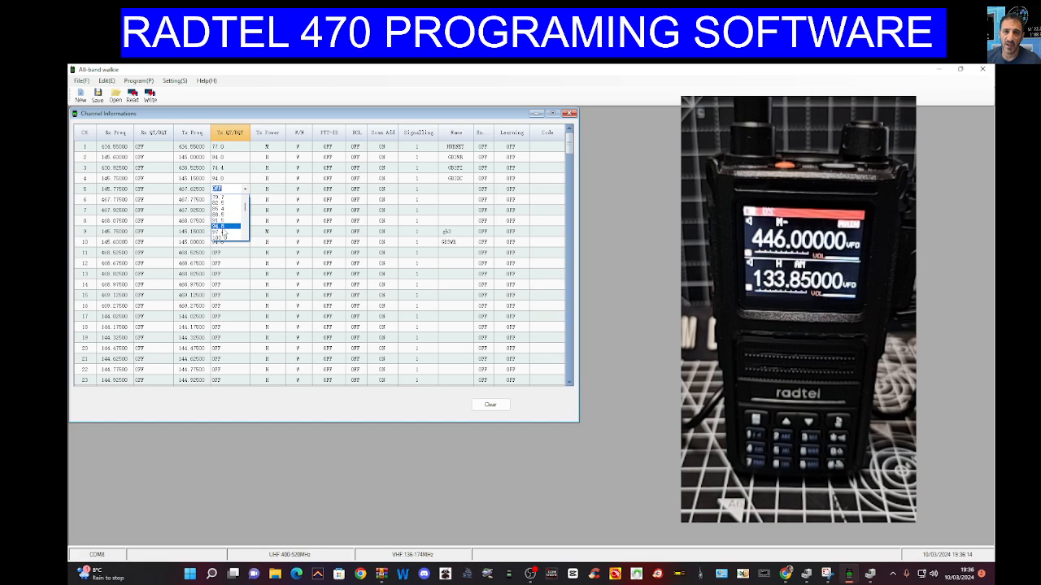
click(228, 226)
text(145.175)
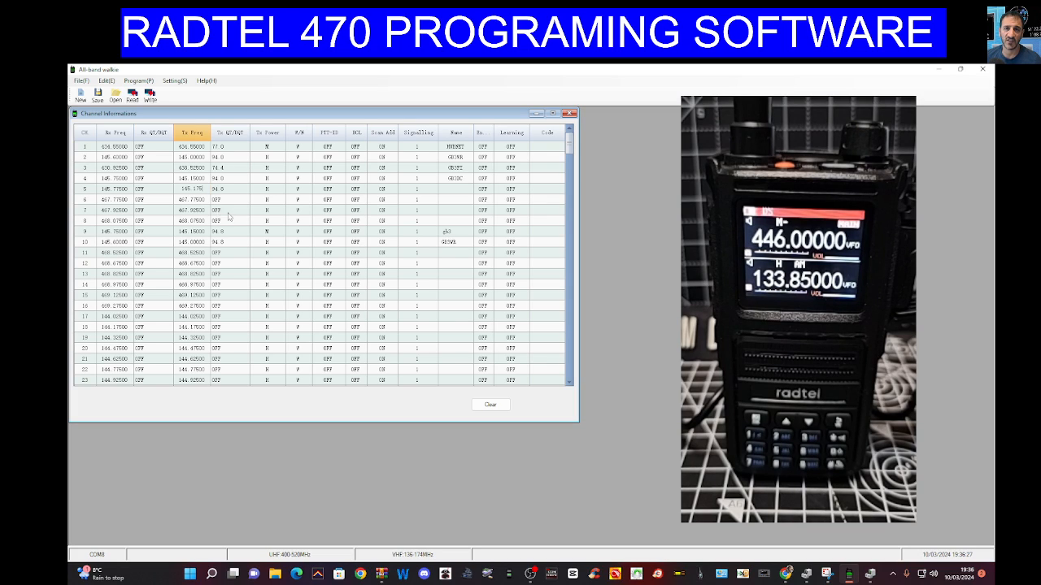
click(227, 210)
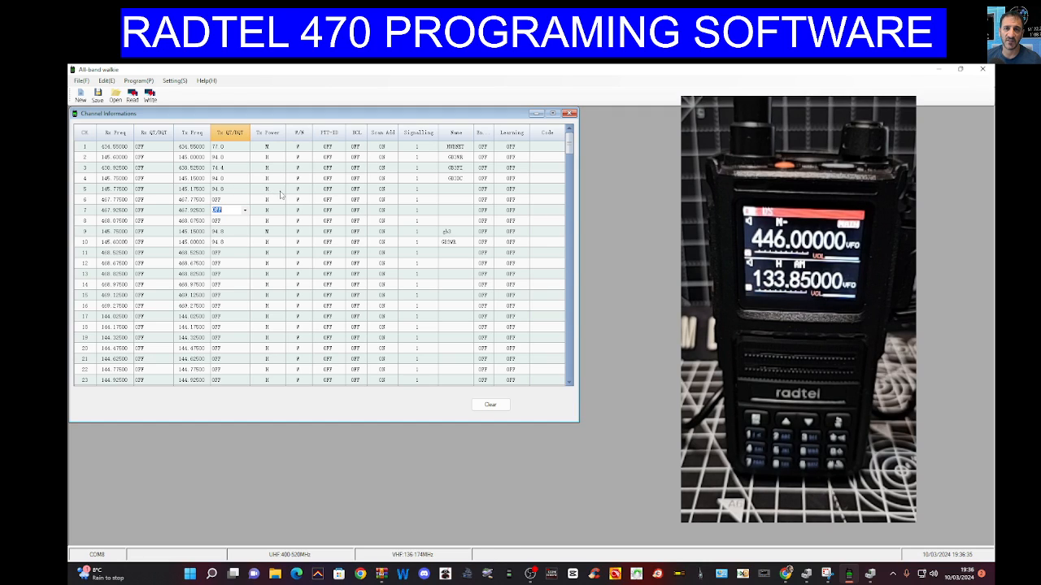
click(267, 188)
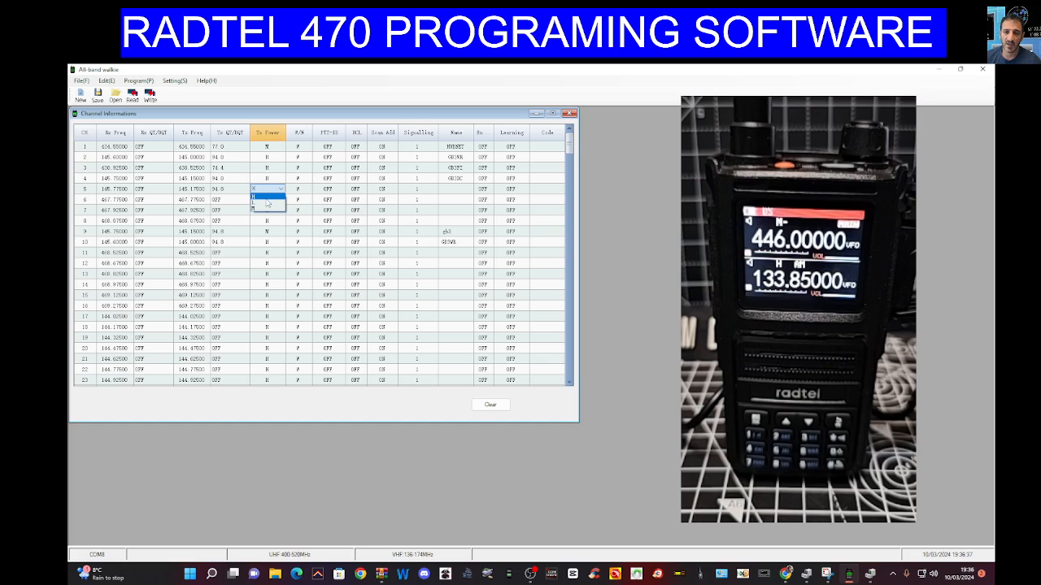
click(265, 189)
text(GB3)
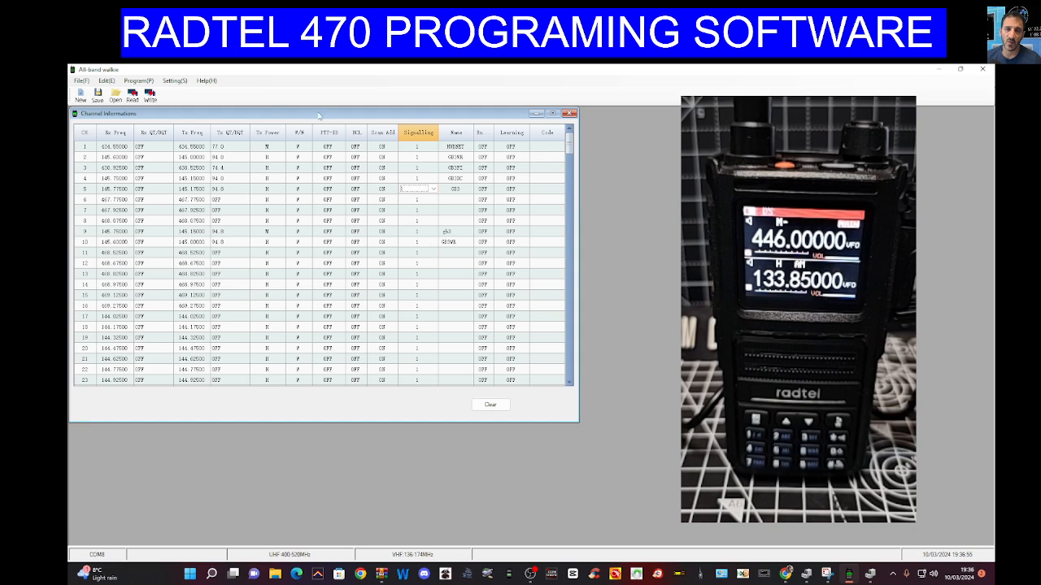
mouse_move(149, 95)
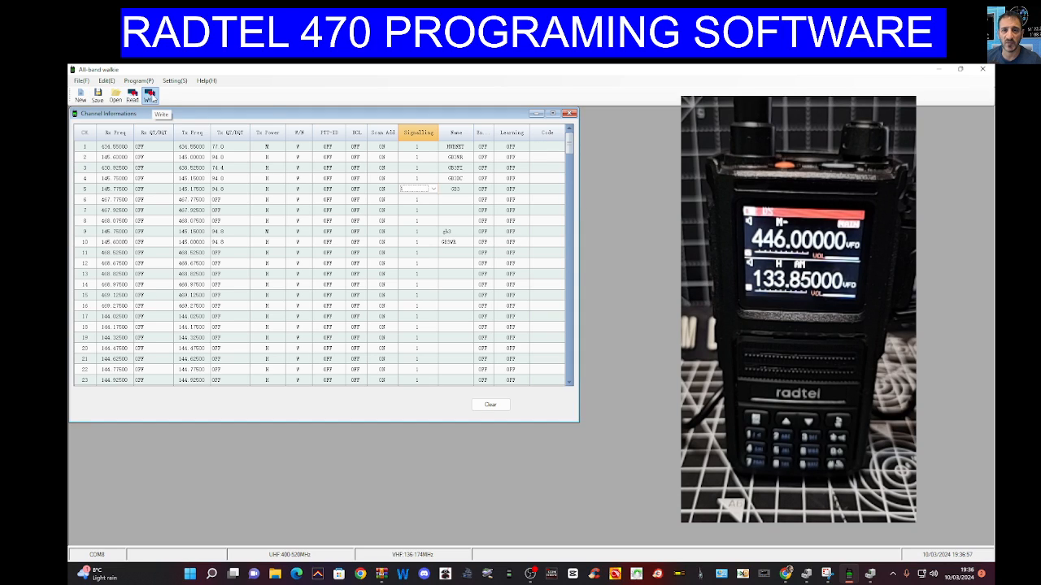
Write the channel data to the radio and close the dialog after Success.
click(149, 95)
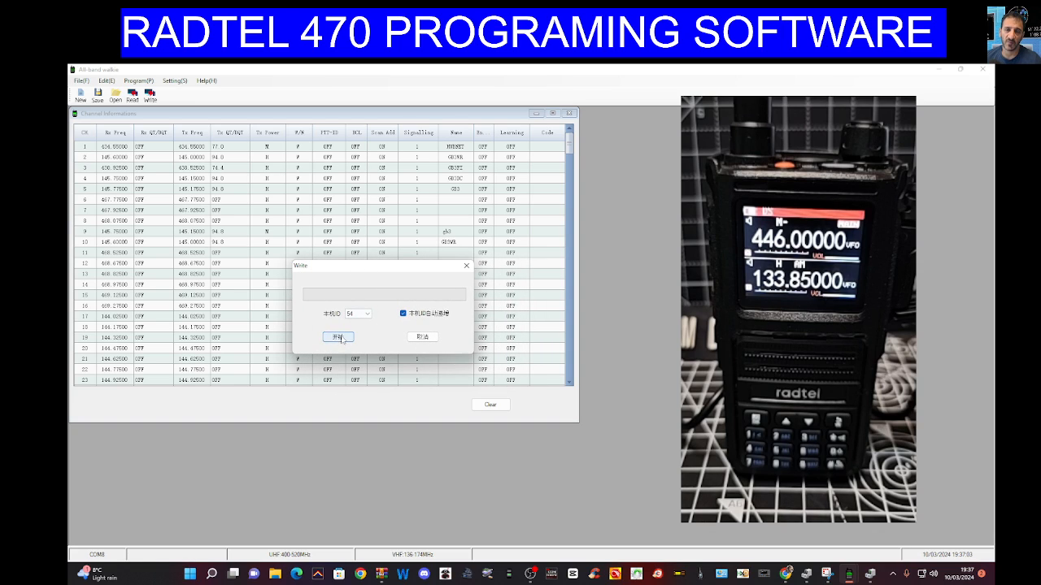
click(338, 337)
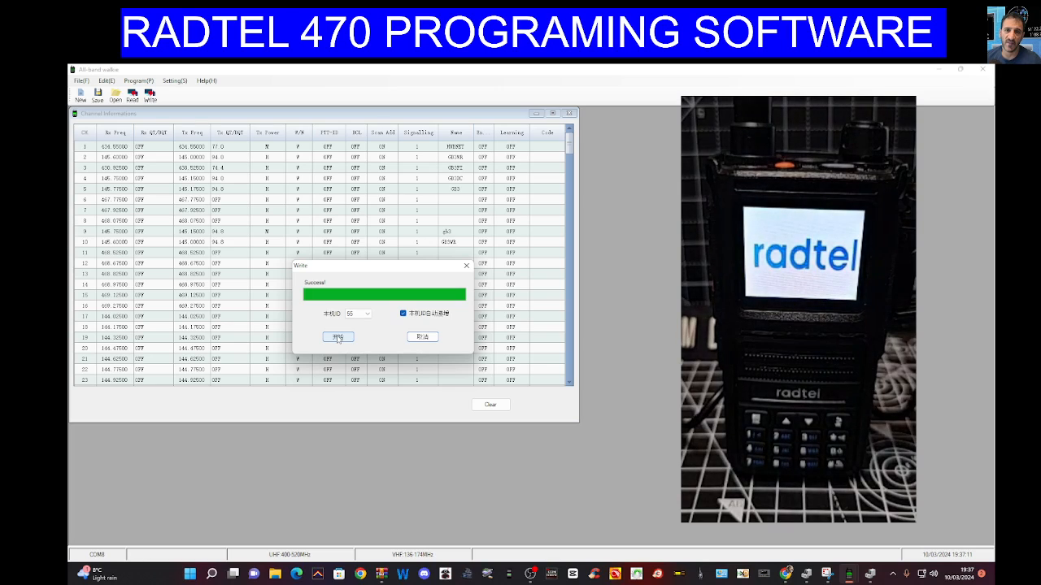
click(337, 337)
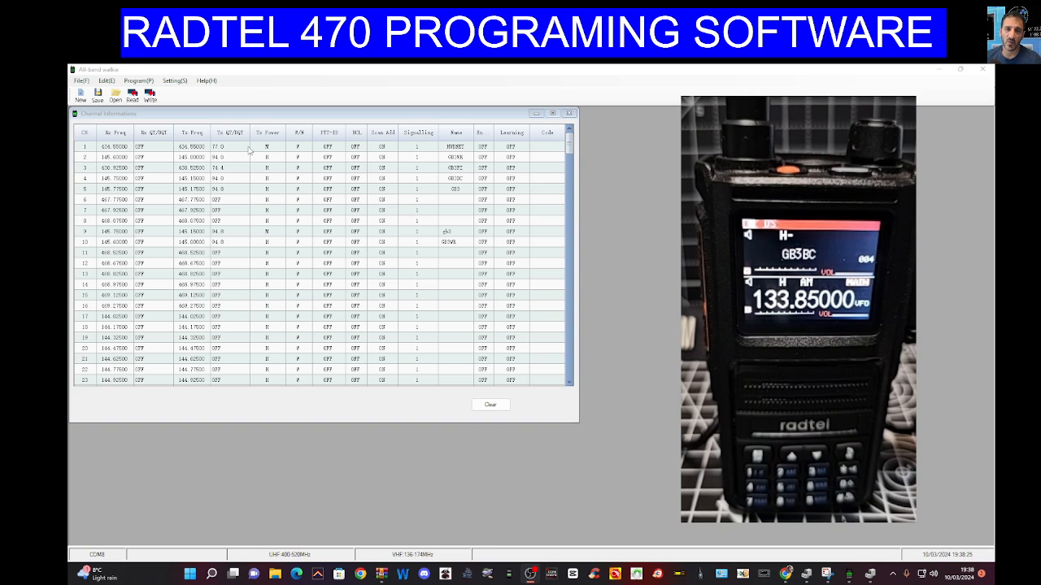
In Optional Feature, enter 434.55 as the A Band frequency.
click(106, 80)
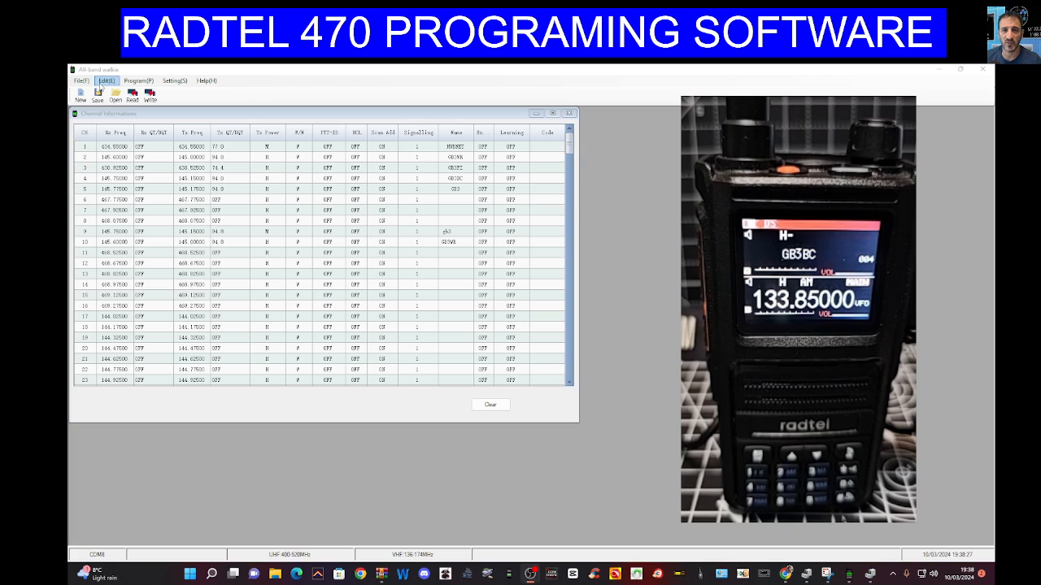
click(106, 81)
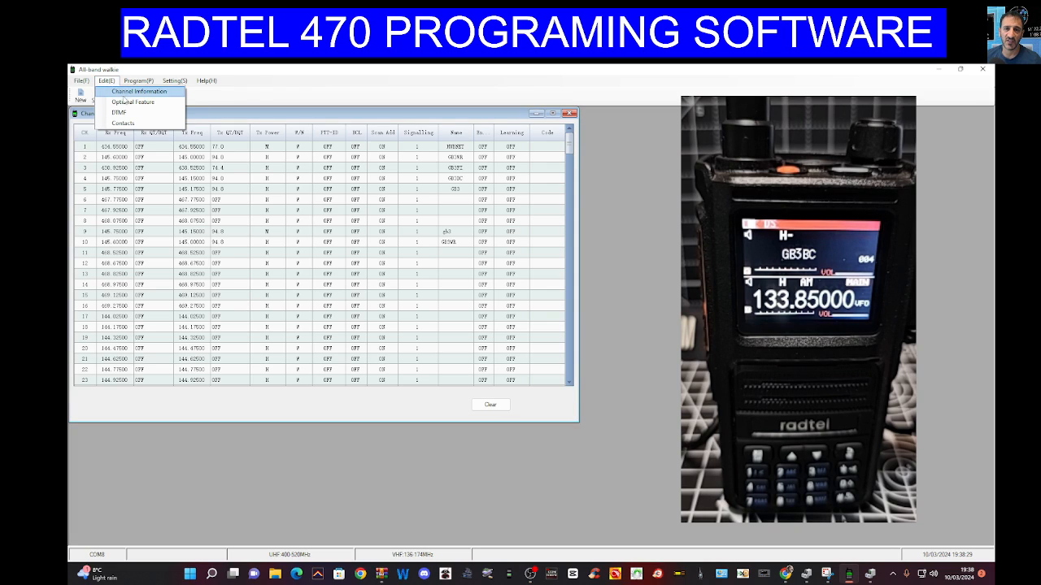
click(139, 90)
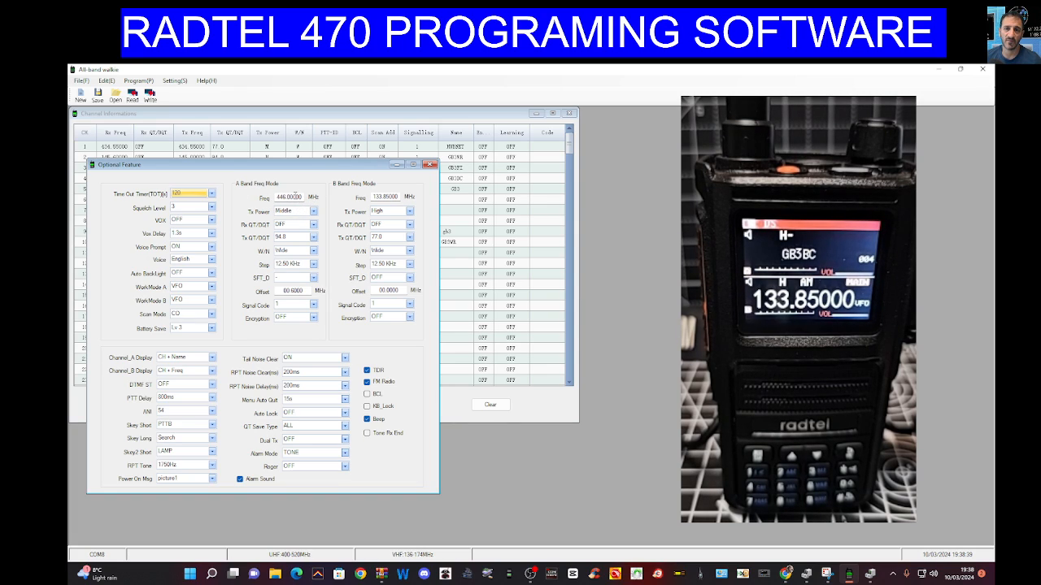
triple_click(290, 196)
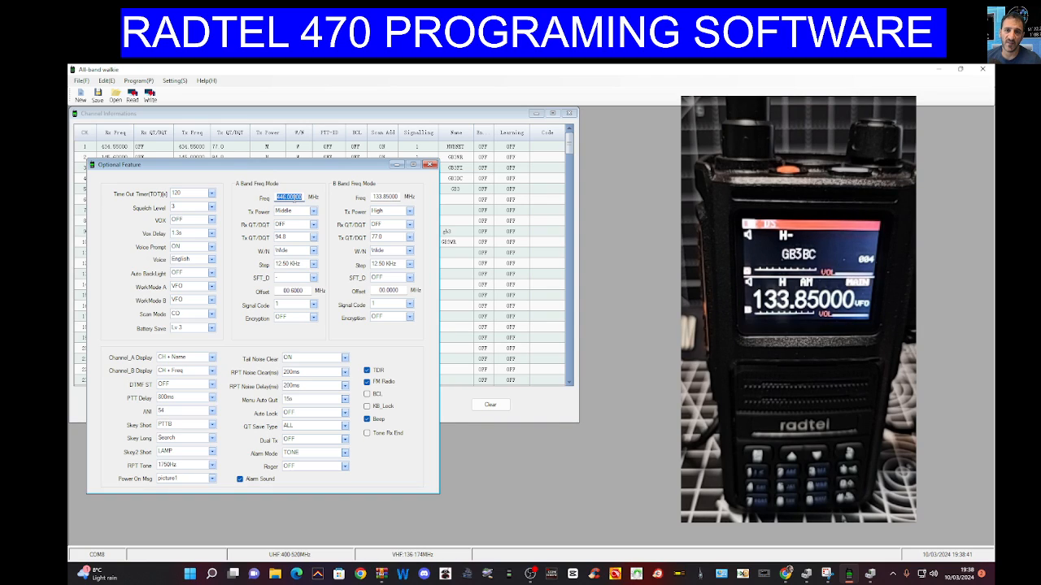
text(43)
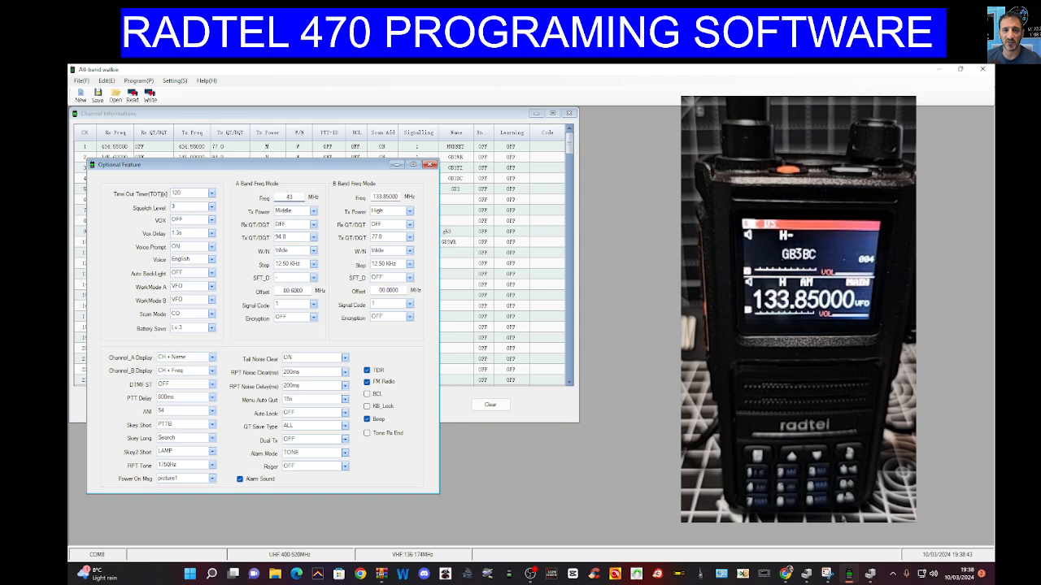
text(434.44)
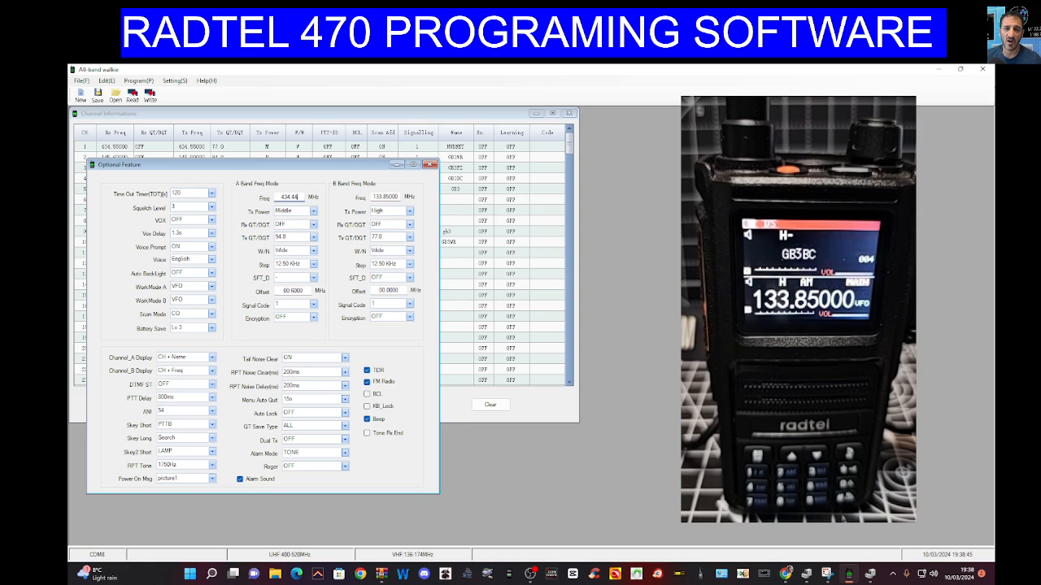
text(434.55000)
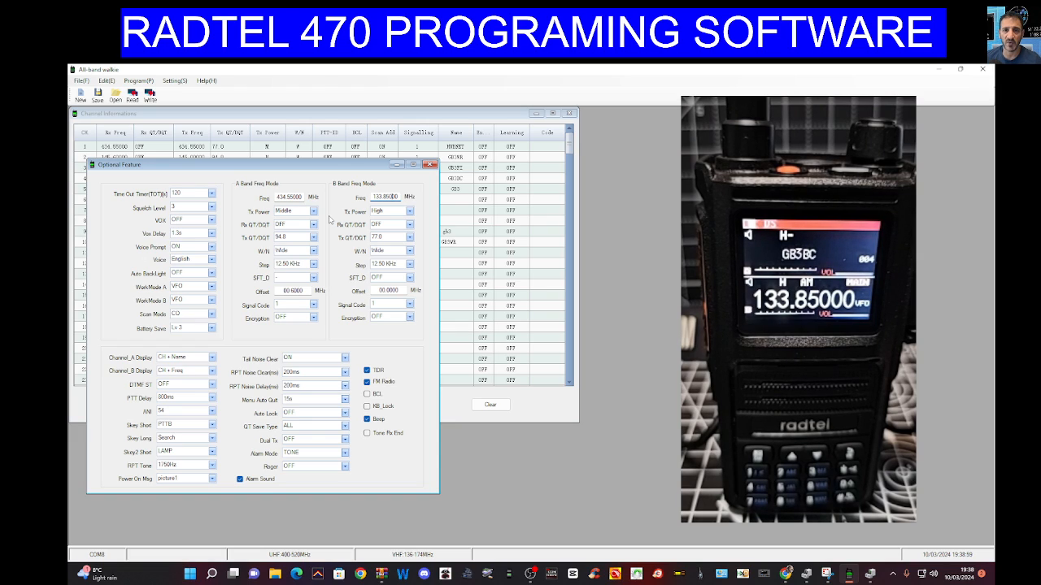
mouse_move(231, 239)
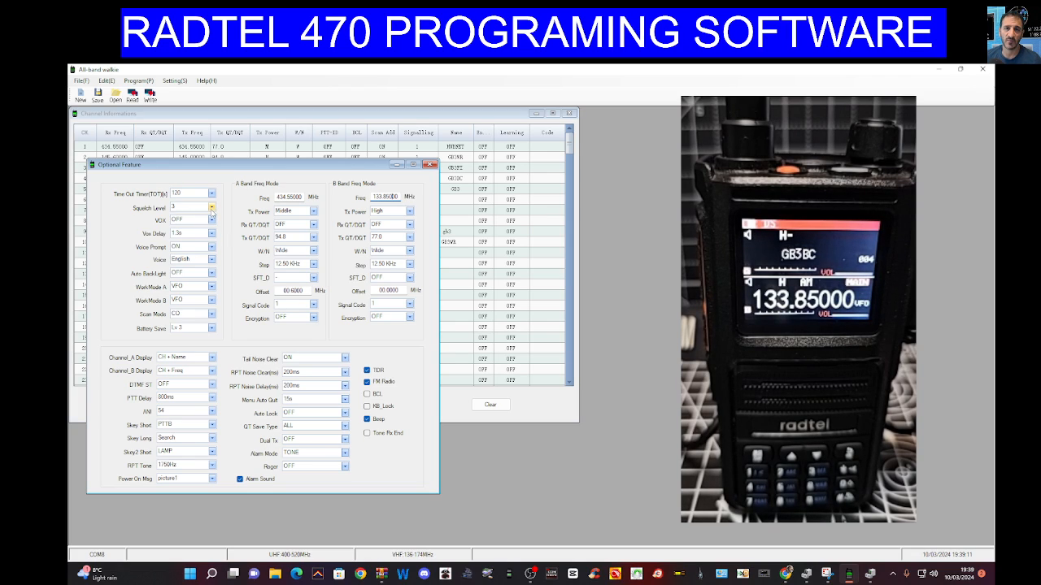
Set time-out timer 180, band B power High, A-band shift OFF, auto backlight OFF.
click(212, 193)
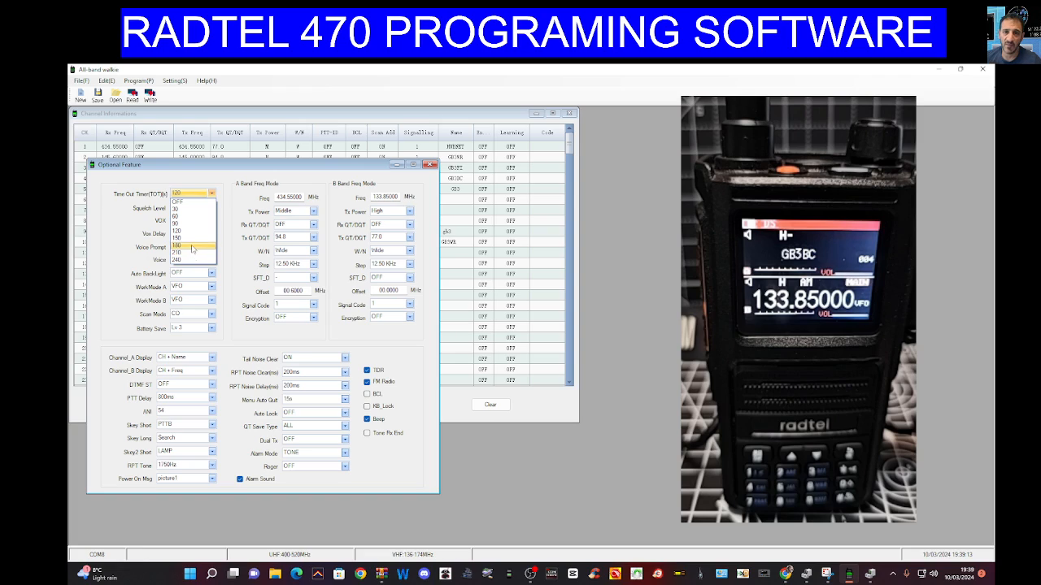
click(187, 247)
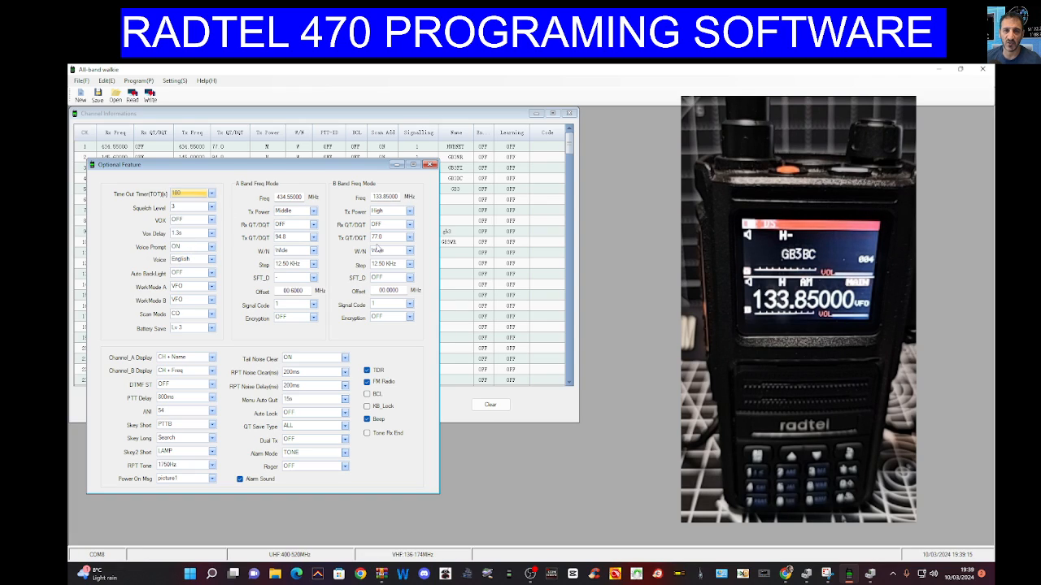
click(409, 210)
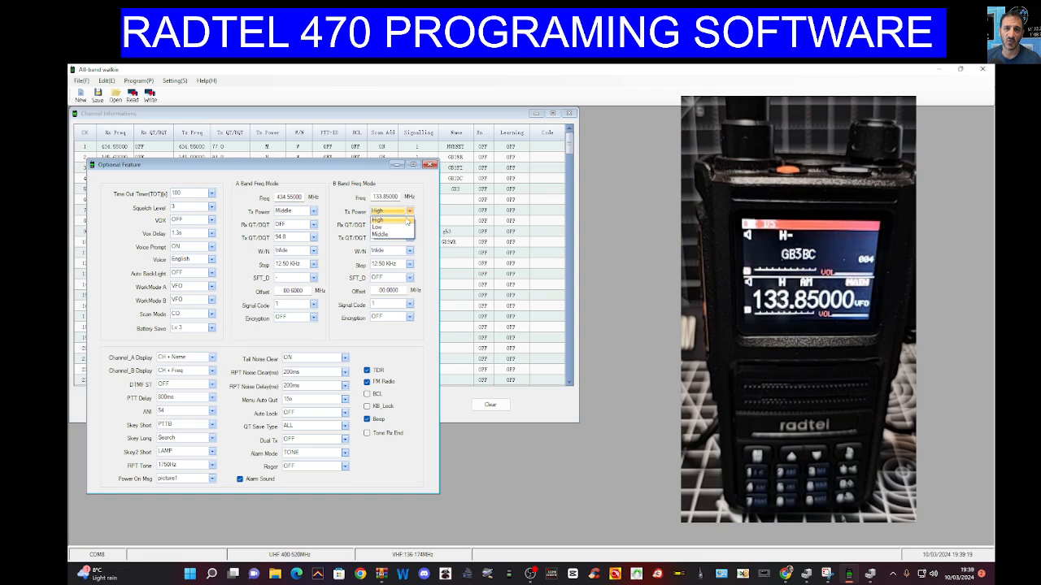
click(378, 211)
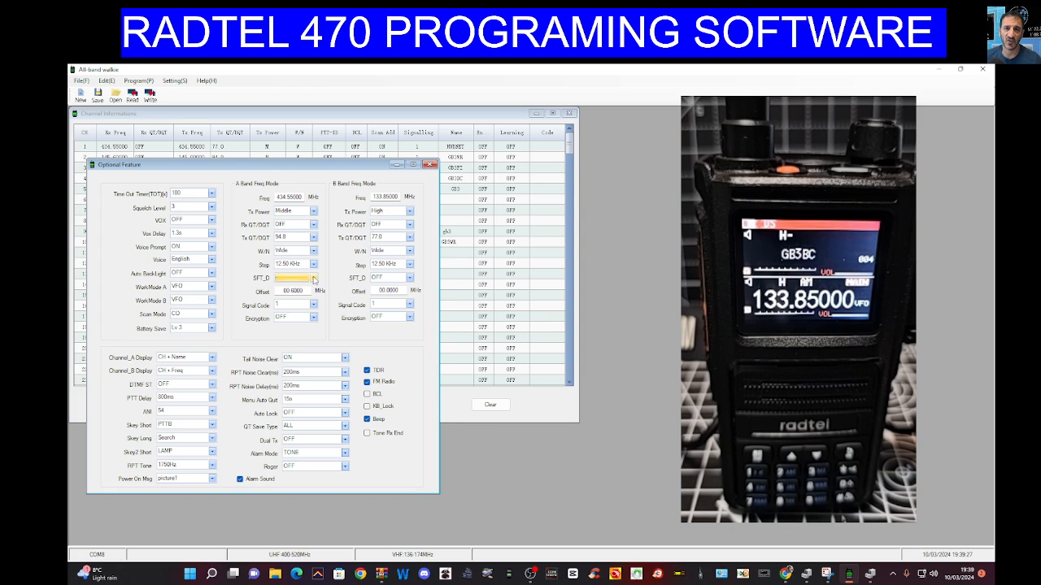
click(313, 279)
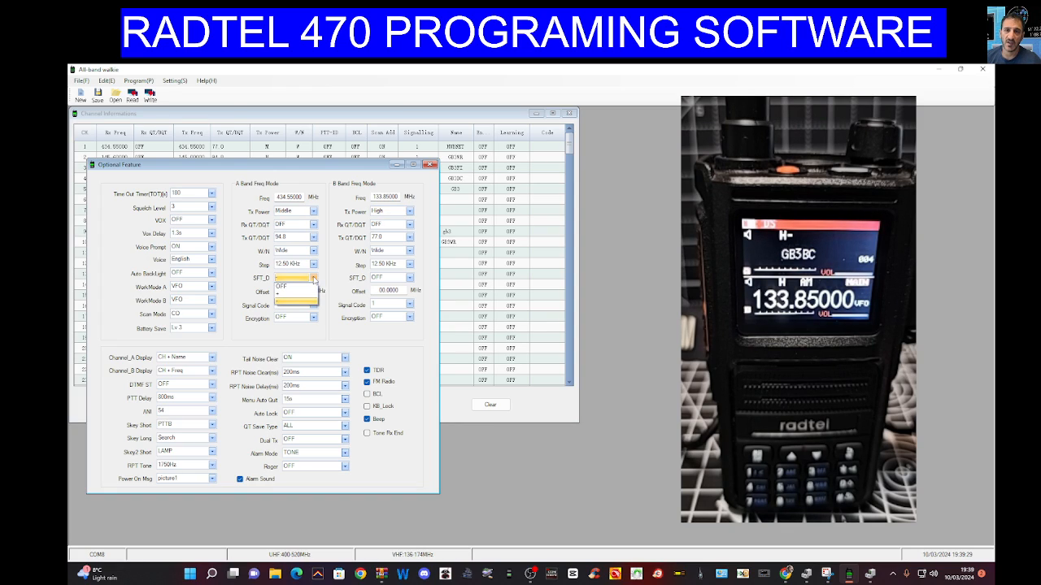
click(289, 286)
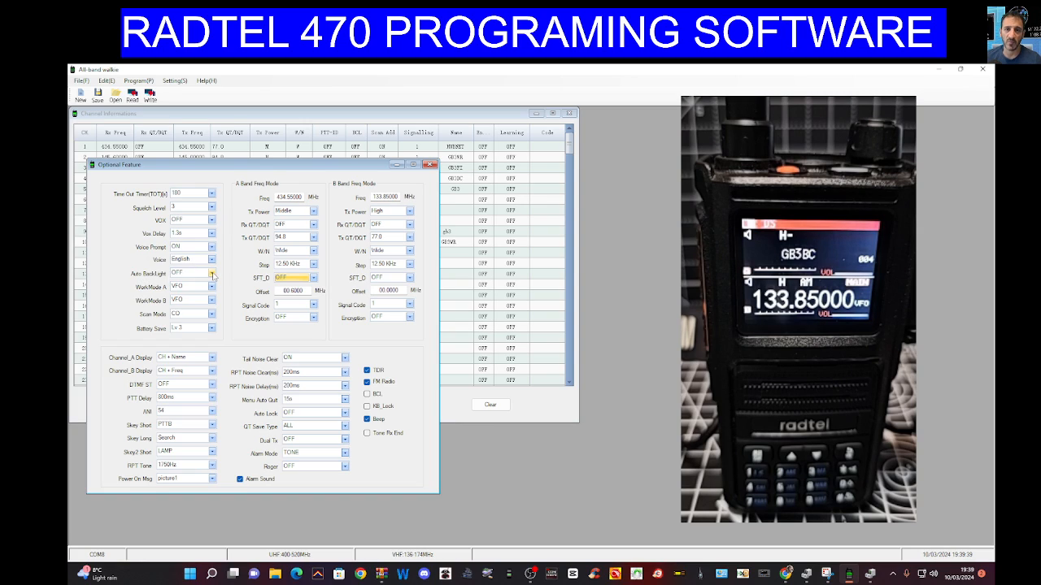
click(212, 274)
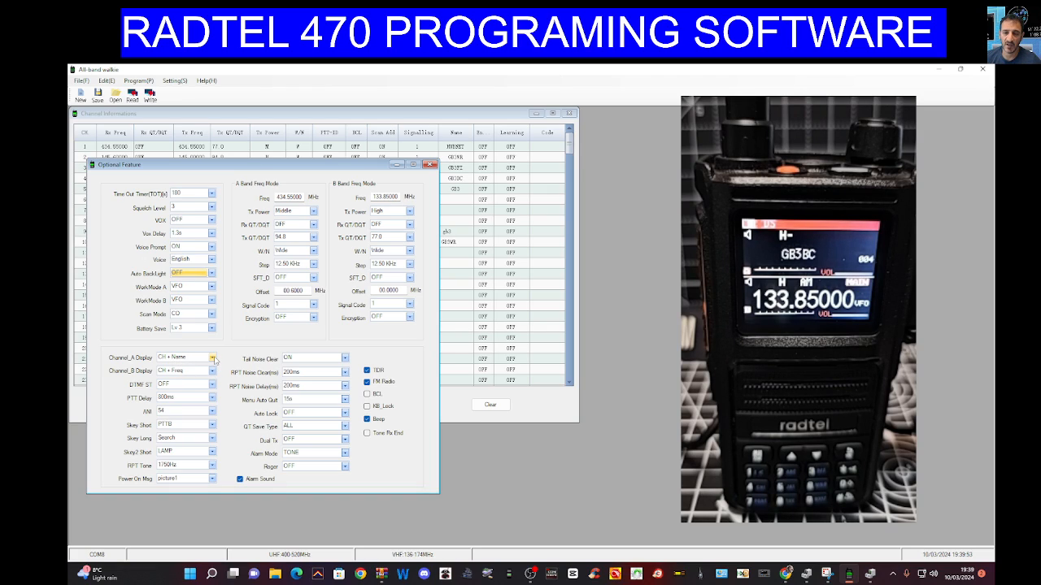
Show channel A's display as channel plus frequency.
click(211, 358)
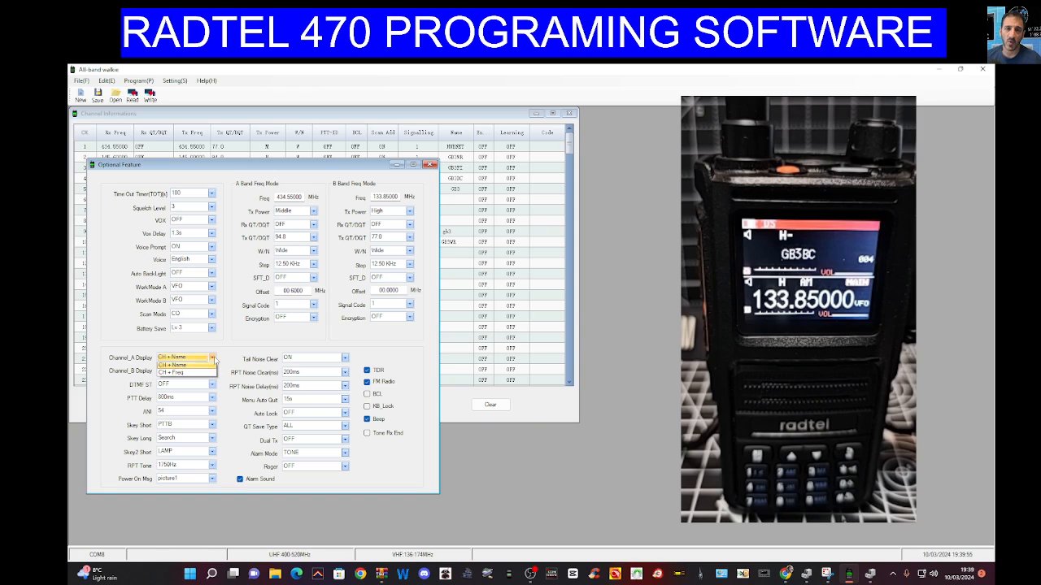
click(186, 371)
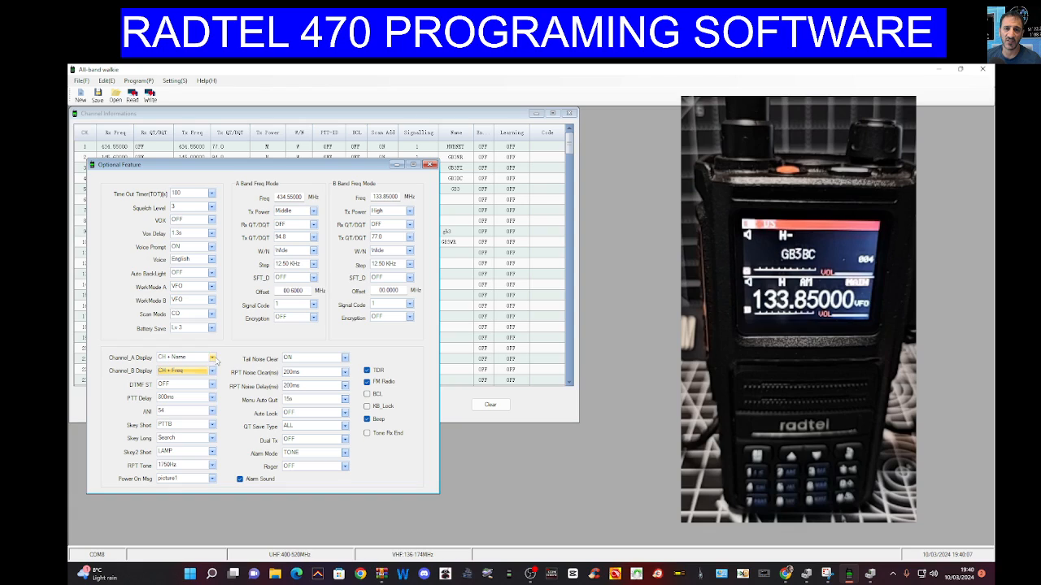
click(183, 358)
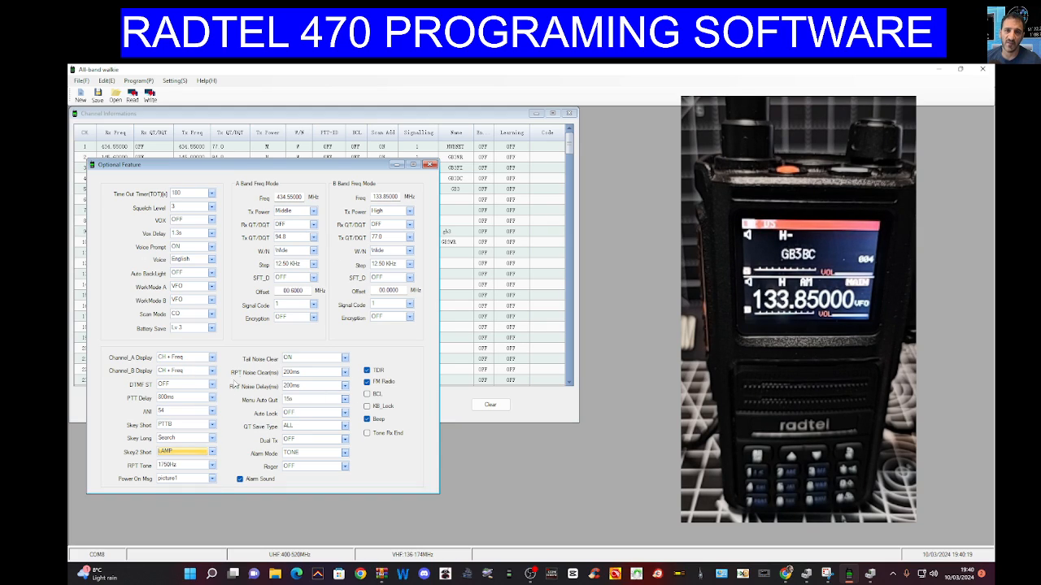
mouse_move(302, 354)
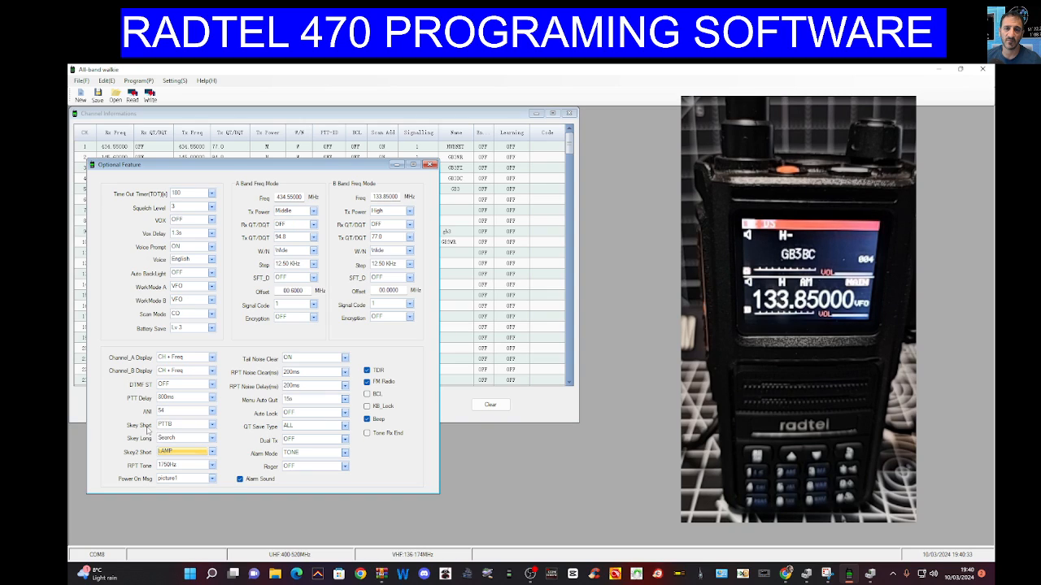
Set side key short press to Scan and long press to Weather, keeping picture1 as power-on message.
click(211, 426)
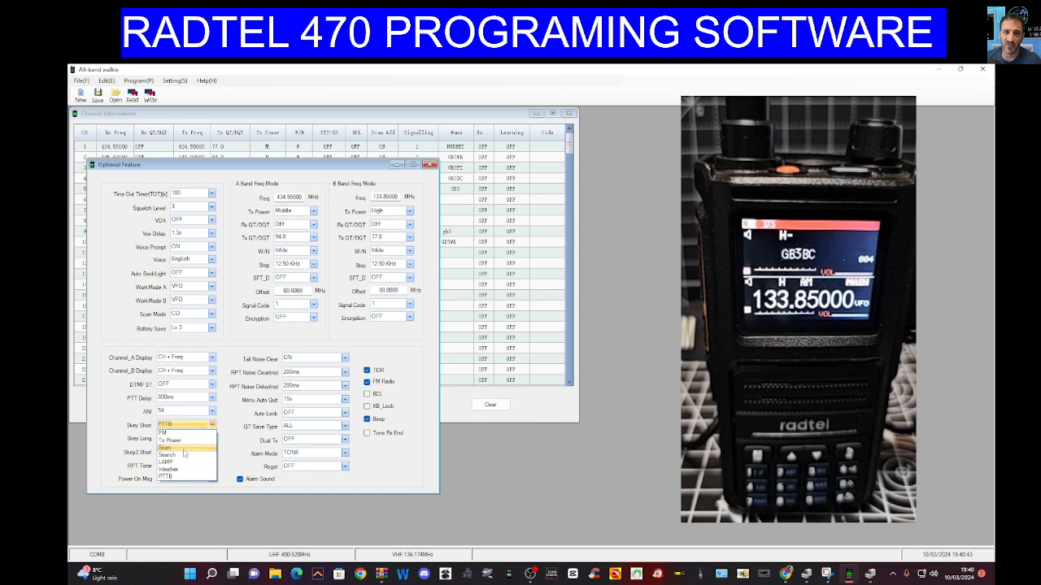
click(166, 447)
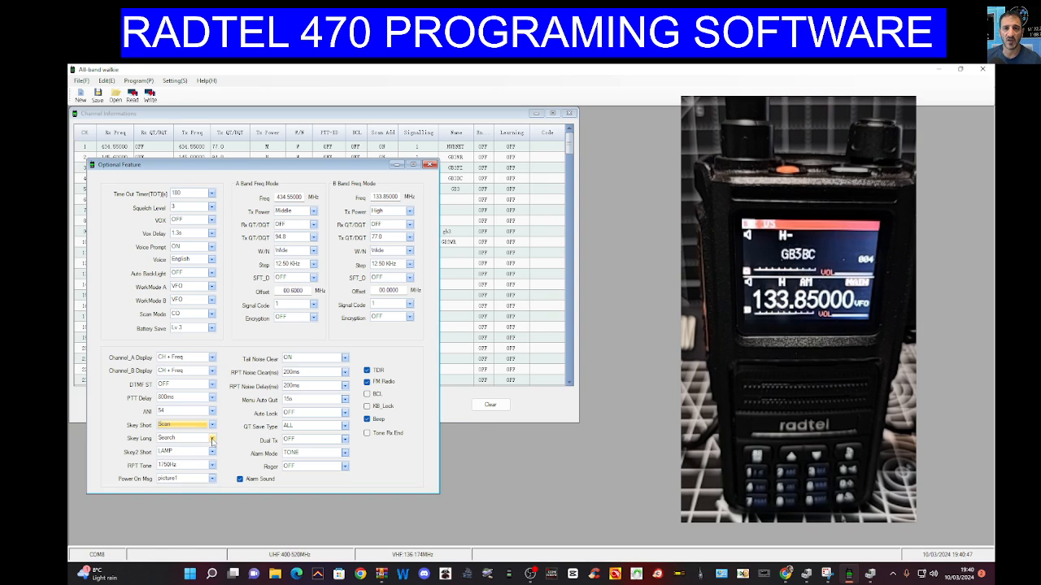
click(211, 439)
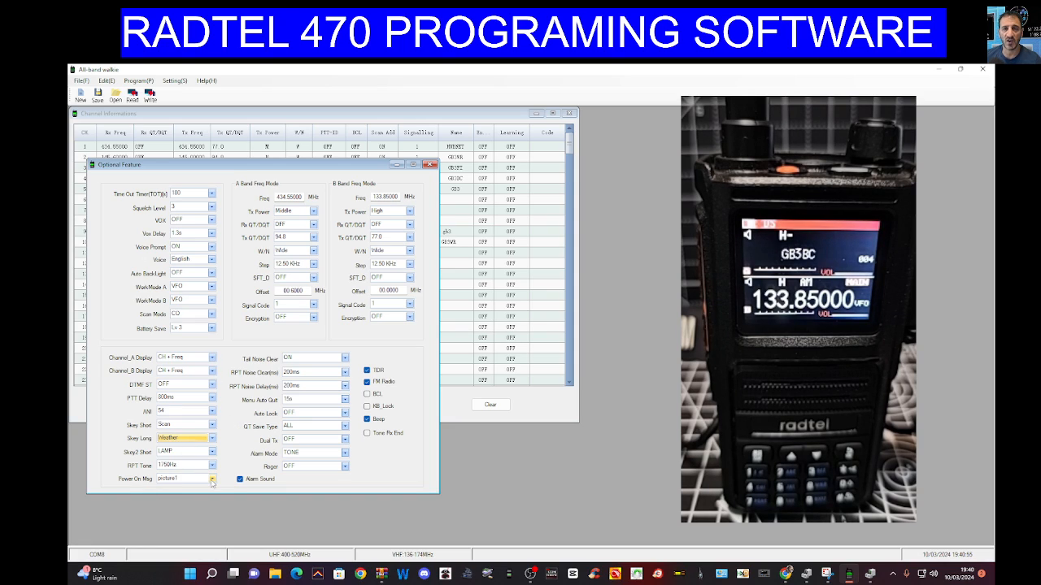
click(212, 478)
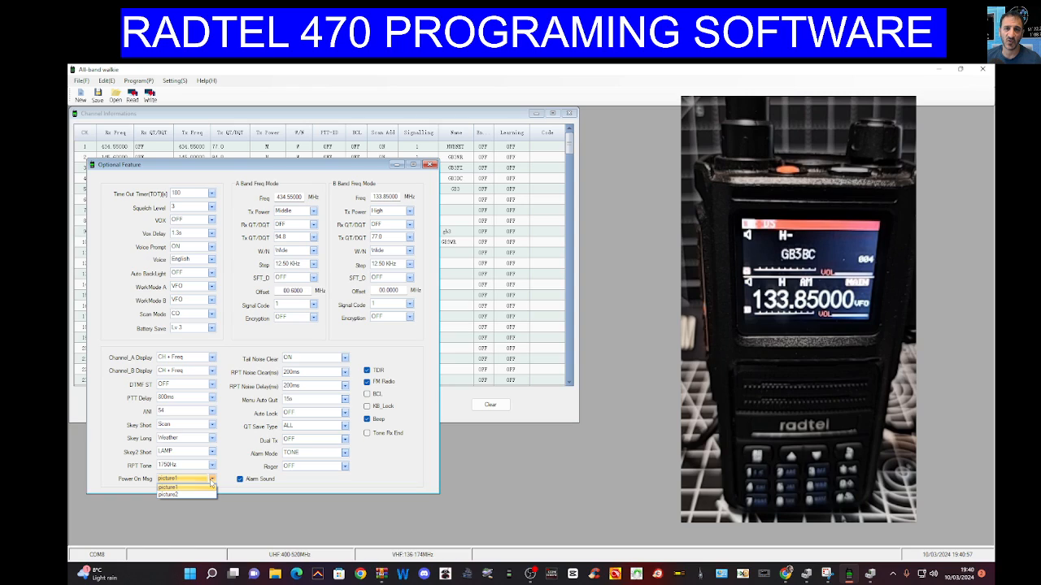
click(186, 478)
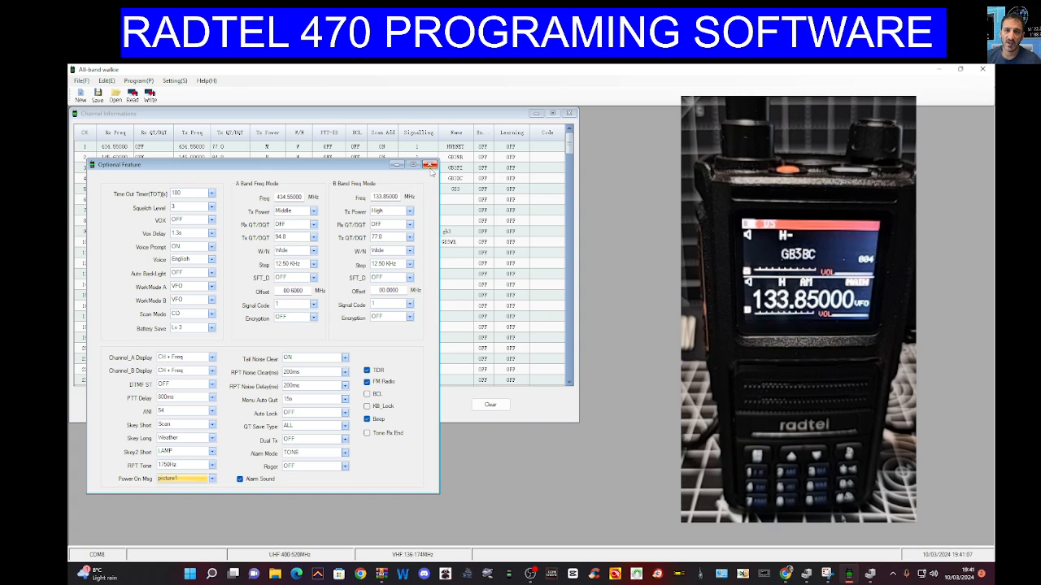
Close Optional Feature and save as 470.dat in Downloads, replacing the old file.
click(429, 165)
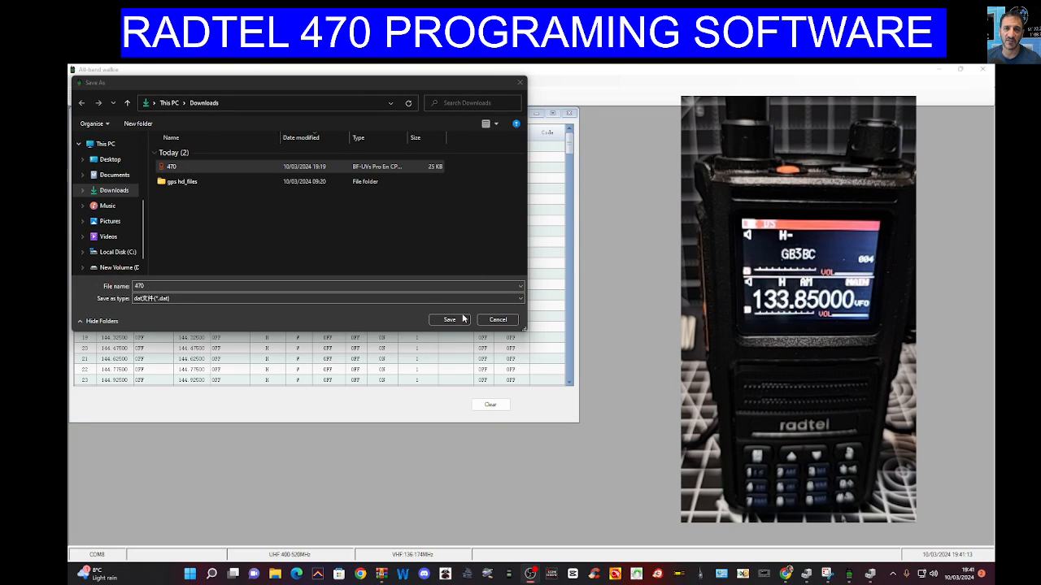
click(448, 319)
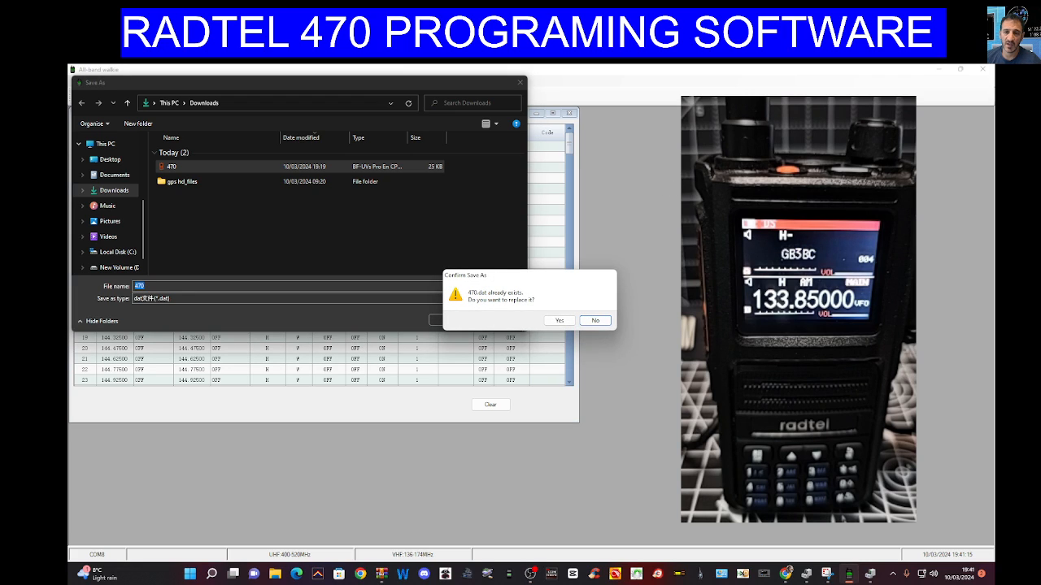
click(559, 321)
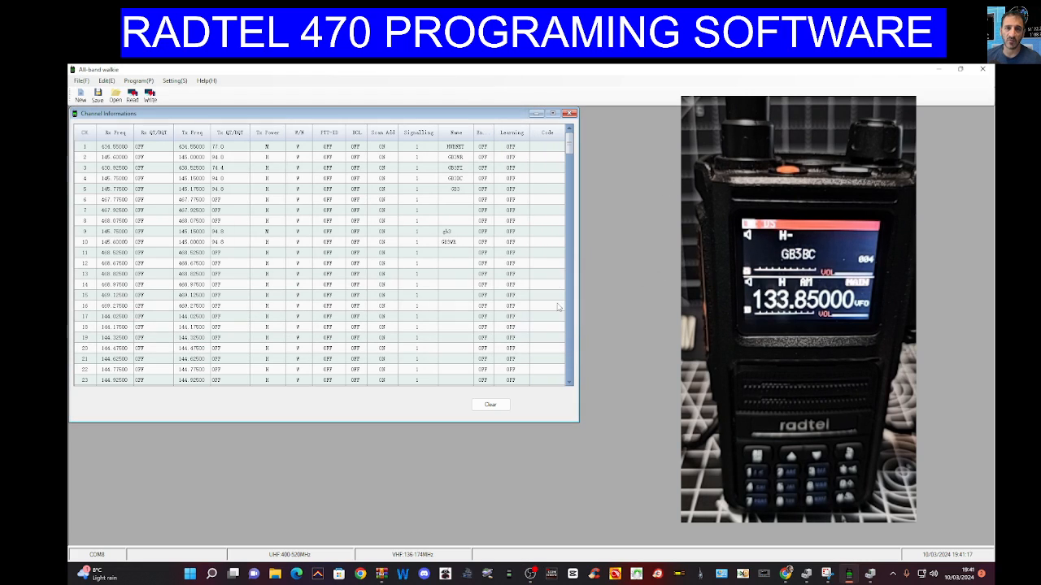
click(106, 81)
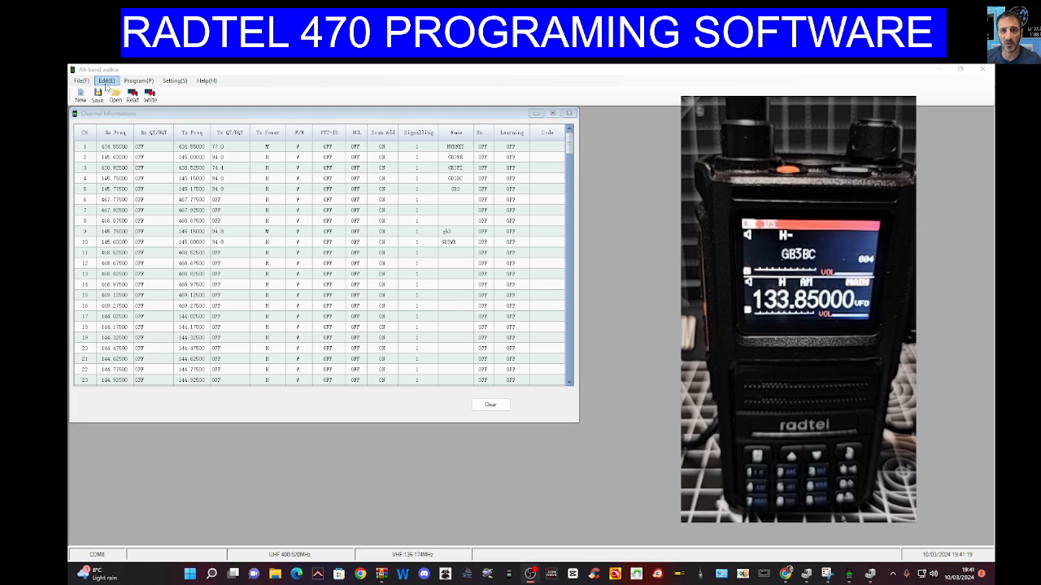
click(105, 79)
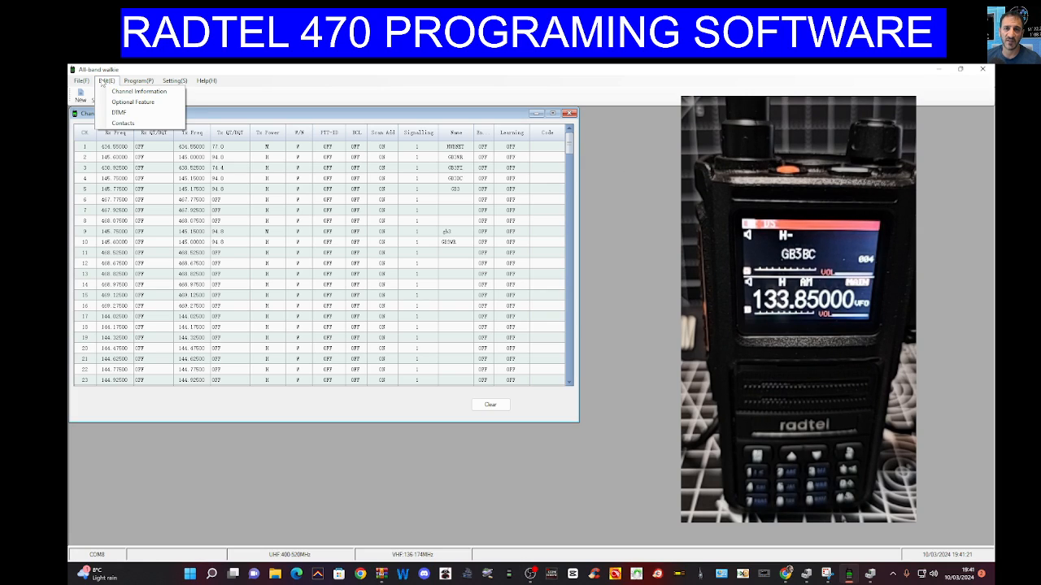
click(138, 90)
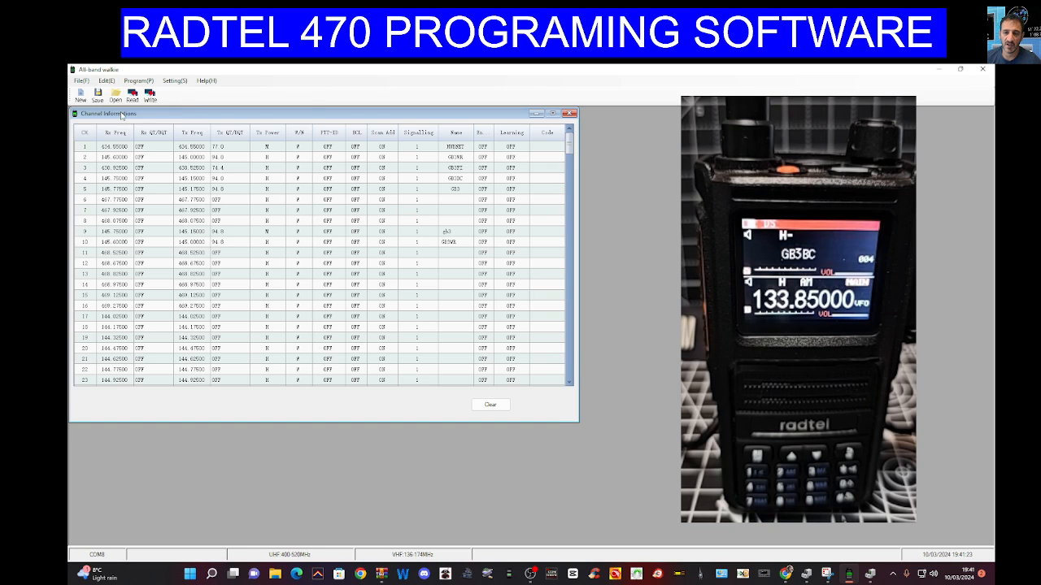
click(132, 93)
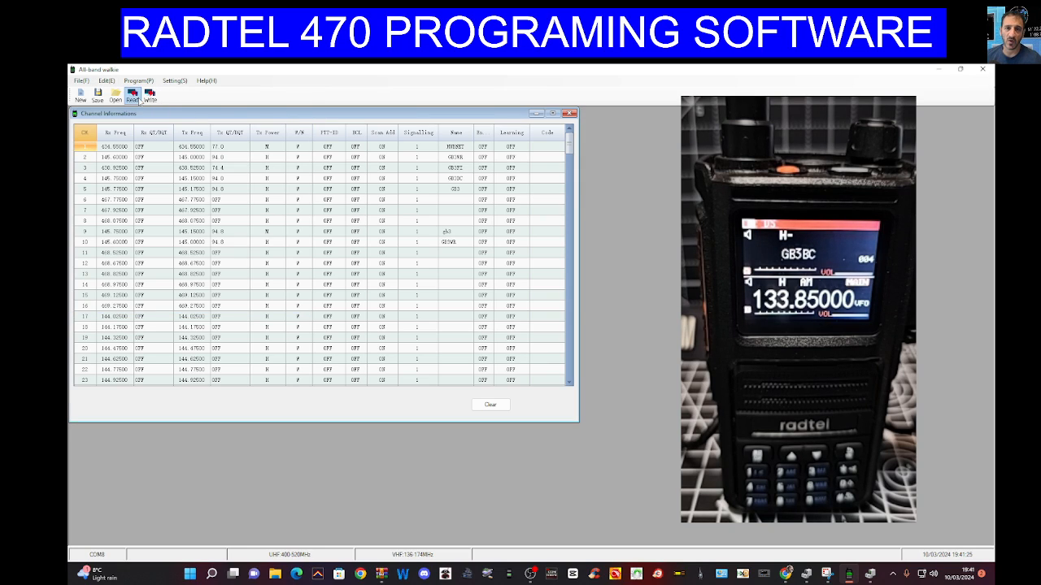
click(107, 80)
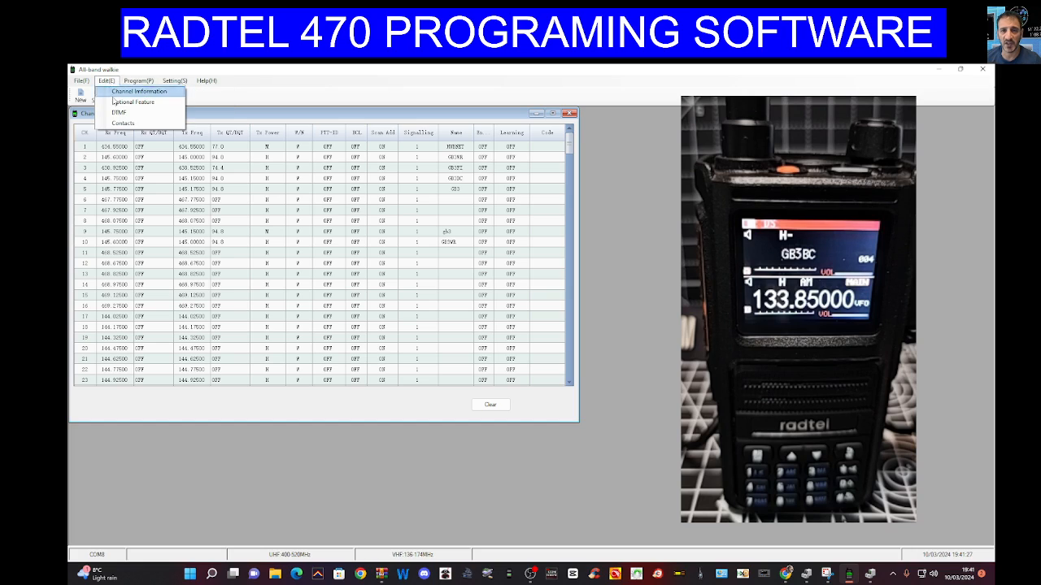
click(123, 123)
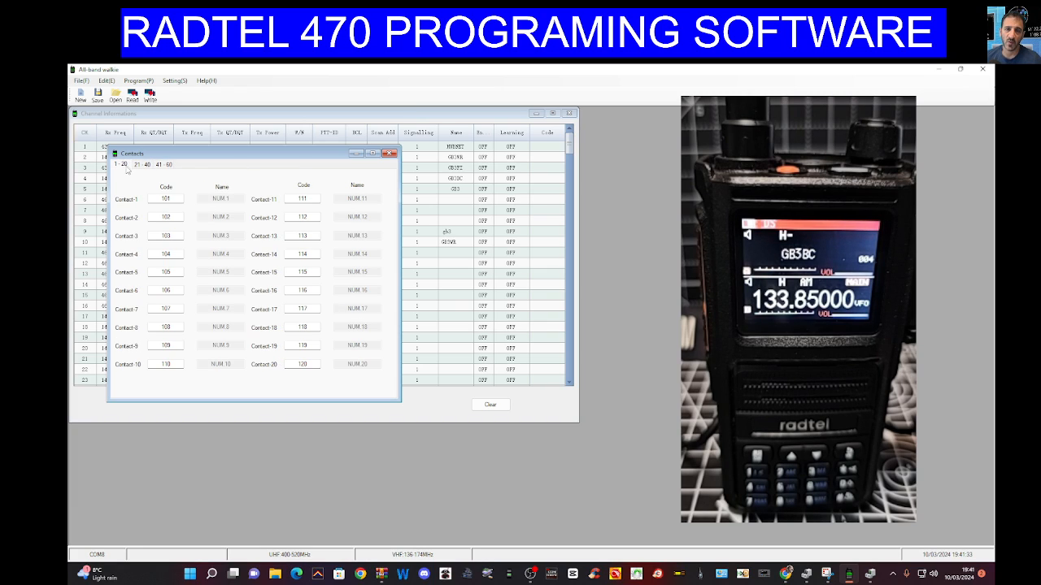
click(80, 80)
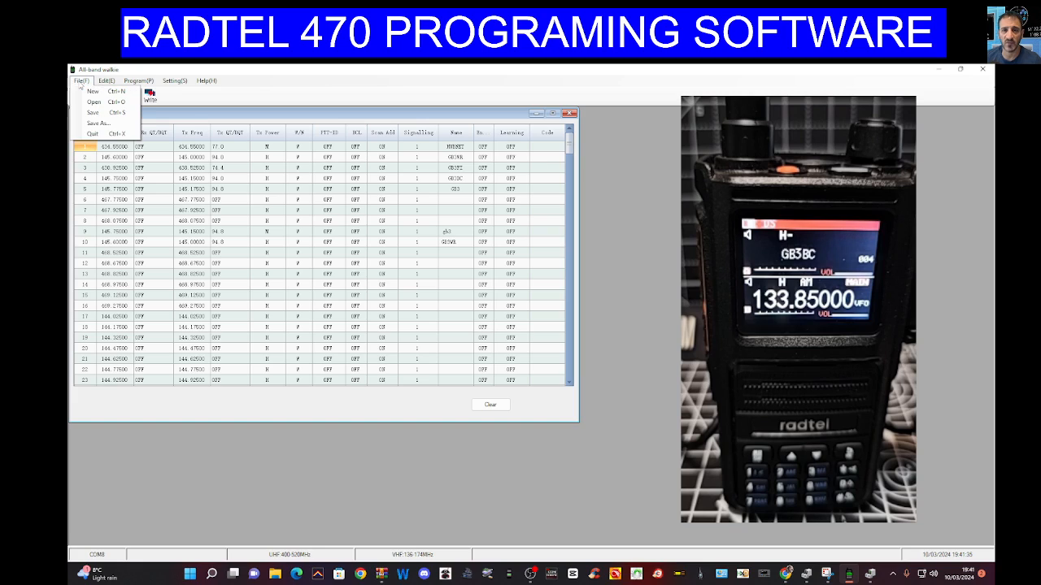
mouse_move(92, 112)
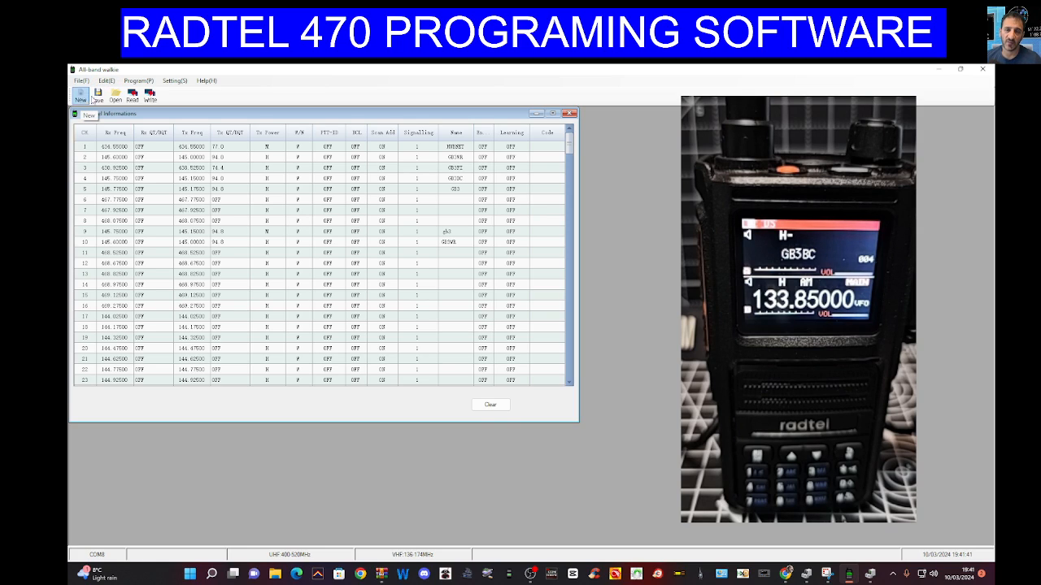
click(132, 93)
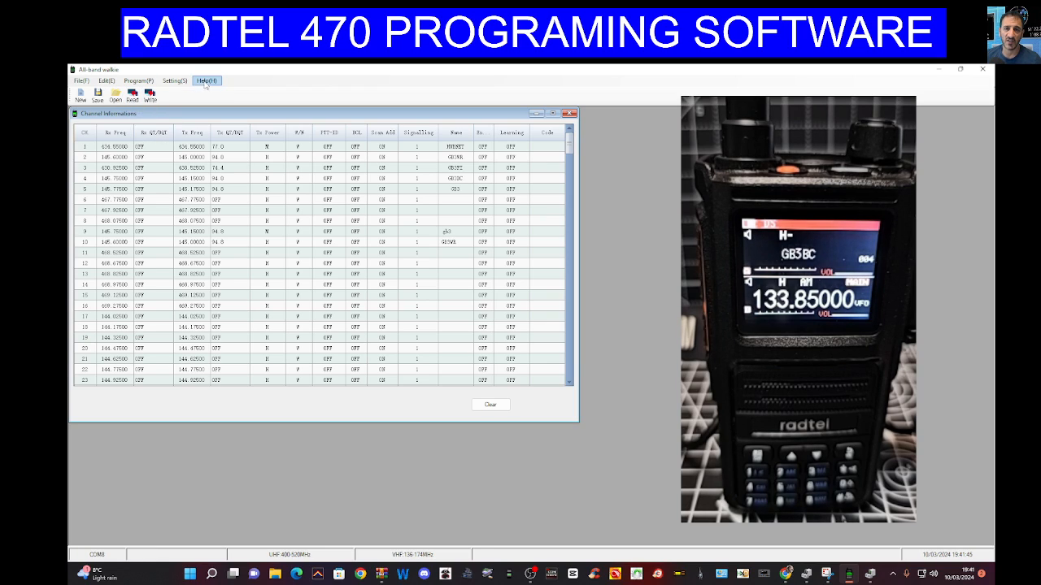
click(206, 81)
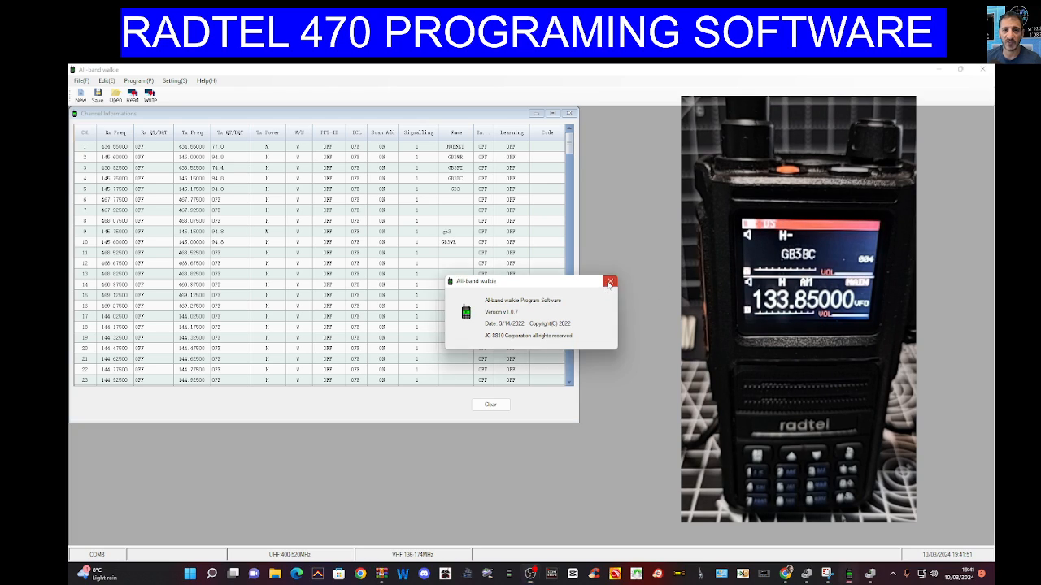
click(609, 281)
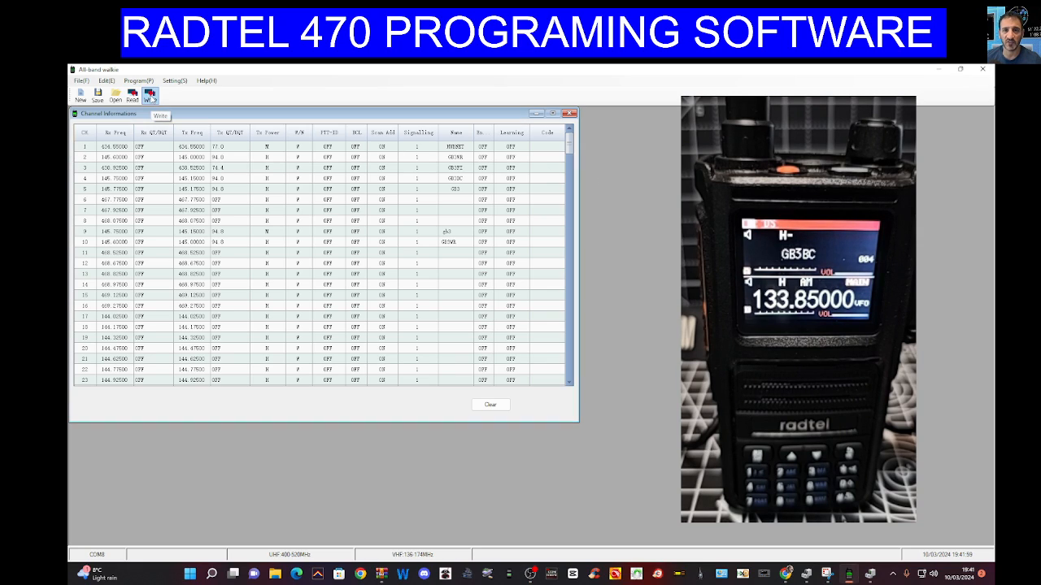
Start writing the saved channels and feature settings to the radio.
click(150, 95)
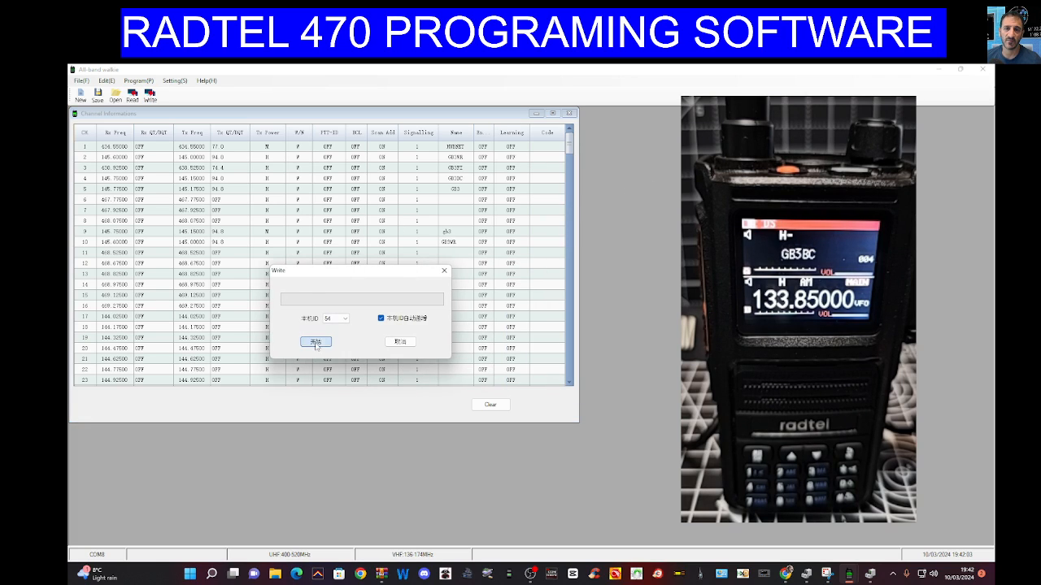
click(316, 341)
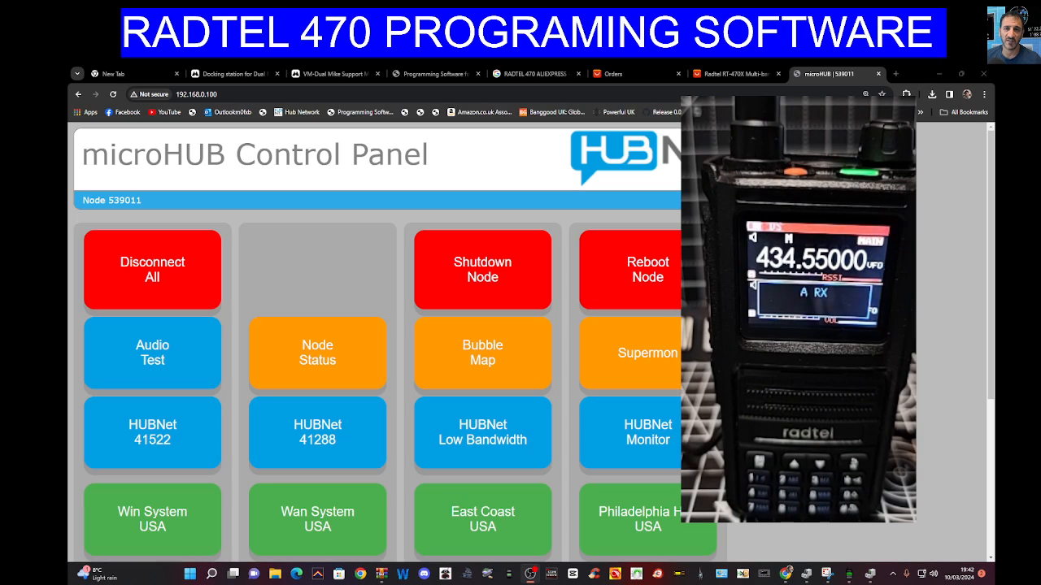
mouse_move(379, 298)
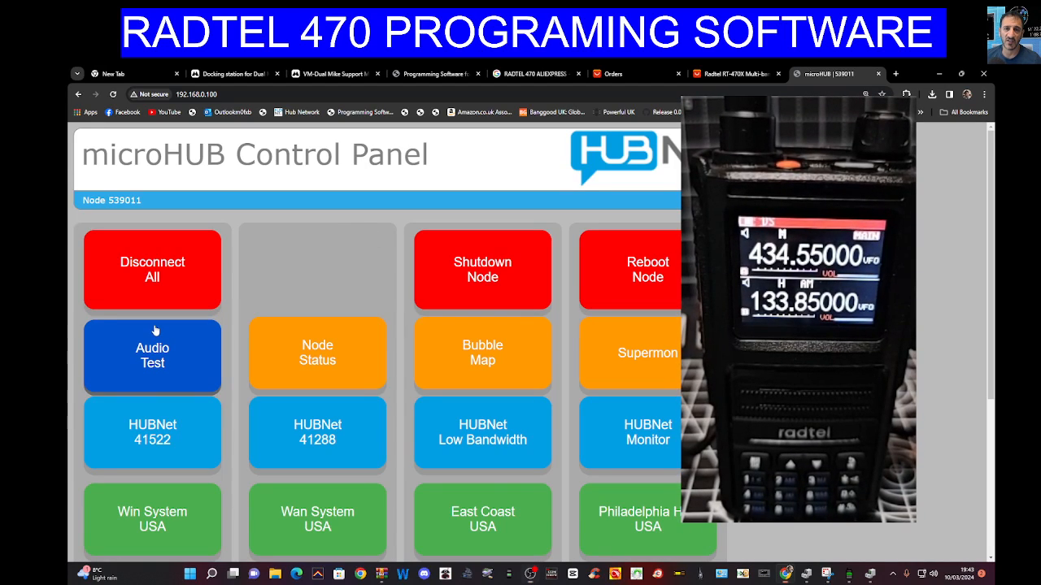
Trigger the microHUB Control Panel's Audio Test to transmit to the radio.
click(152, 356)
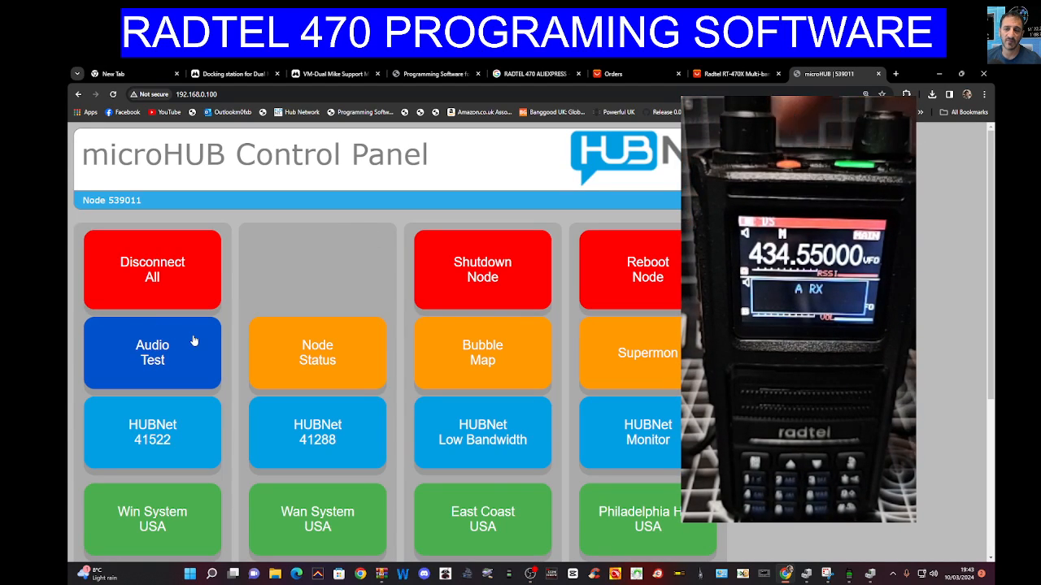